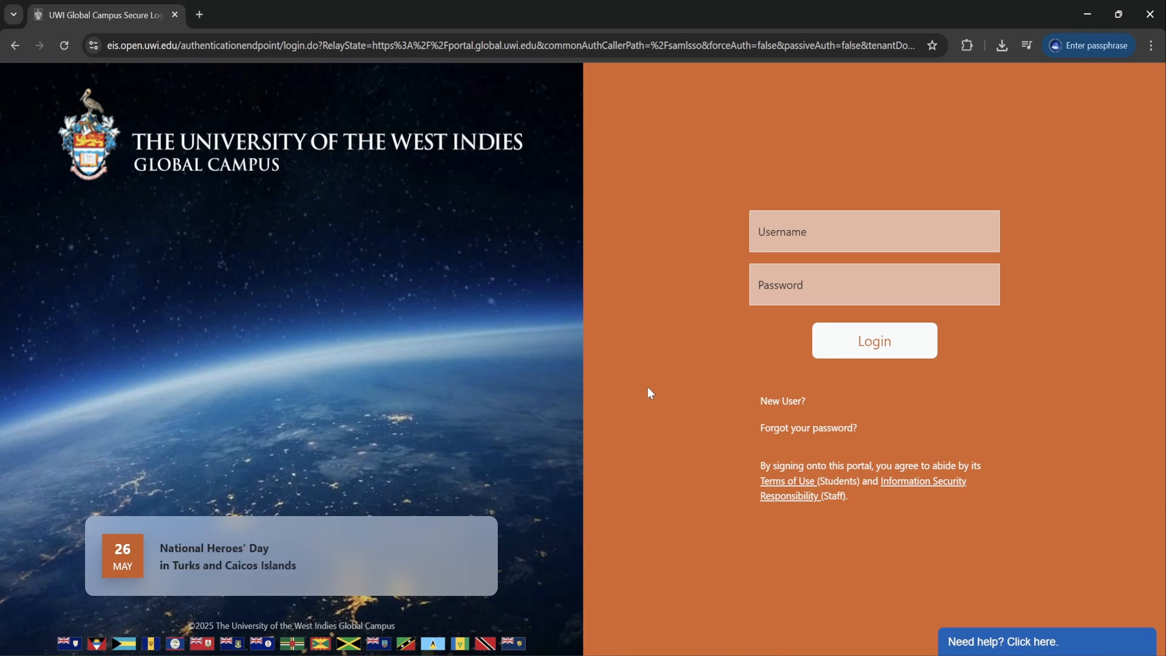
mouse_move(649, 387)
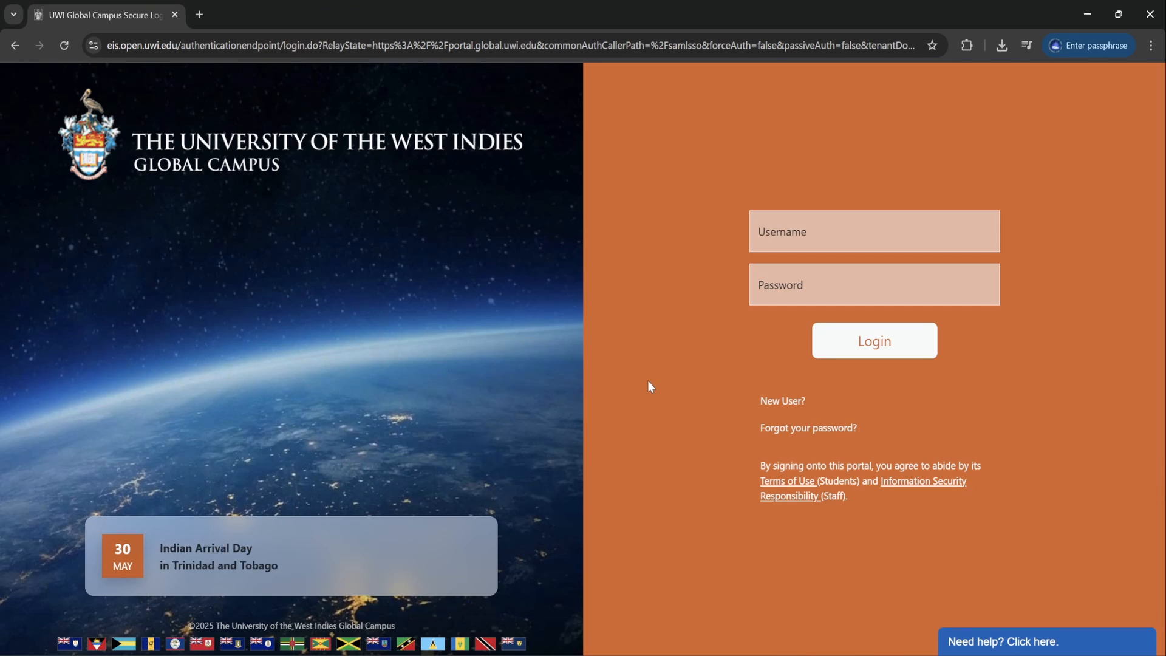
mouse_move(628, 6)
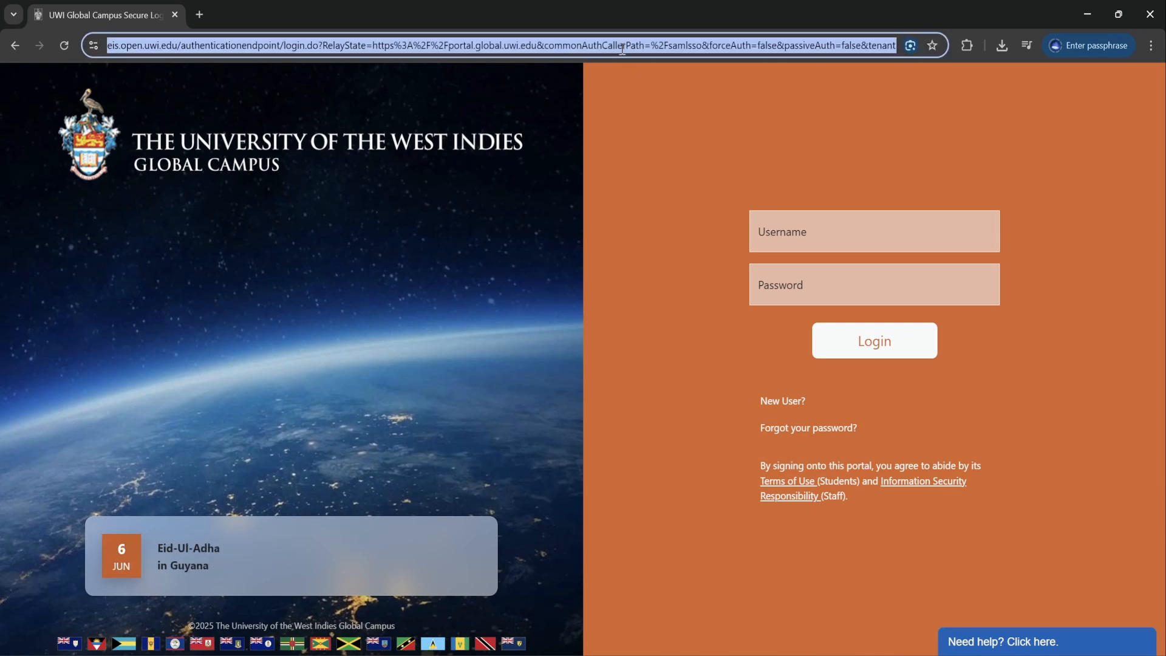
Step: Enter the account username and password on the UWI Global Campus login page
click(491, 45)
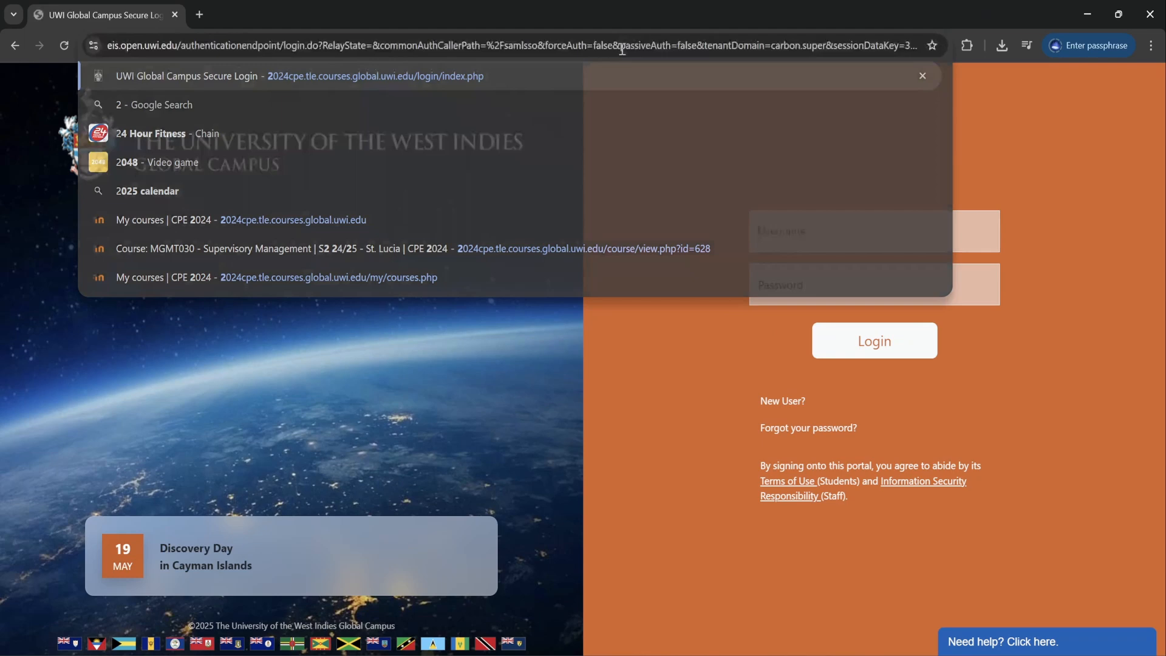
click(874, 231)
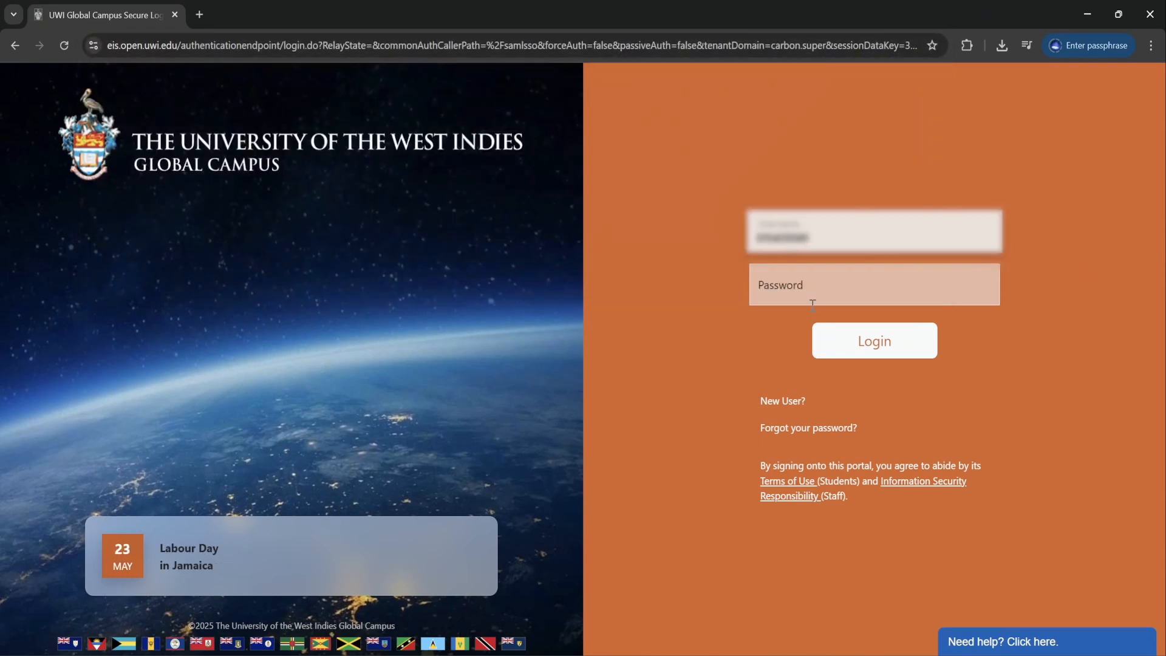
click(873, 285)
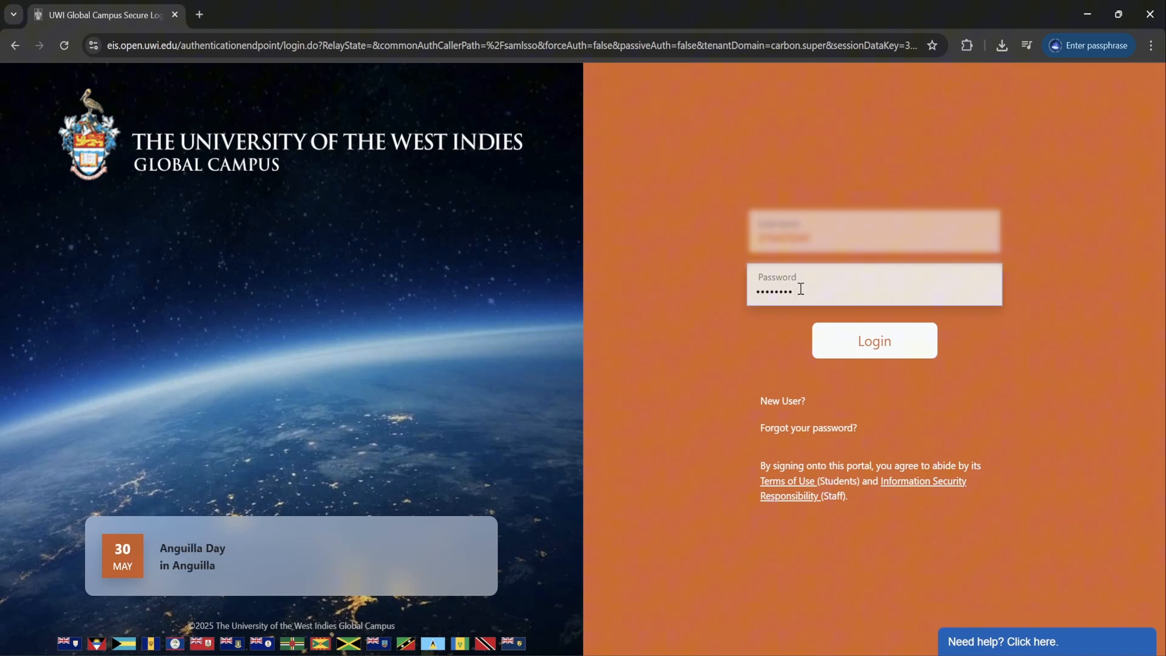
text(••)
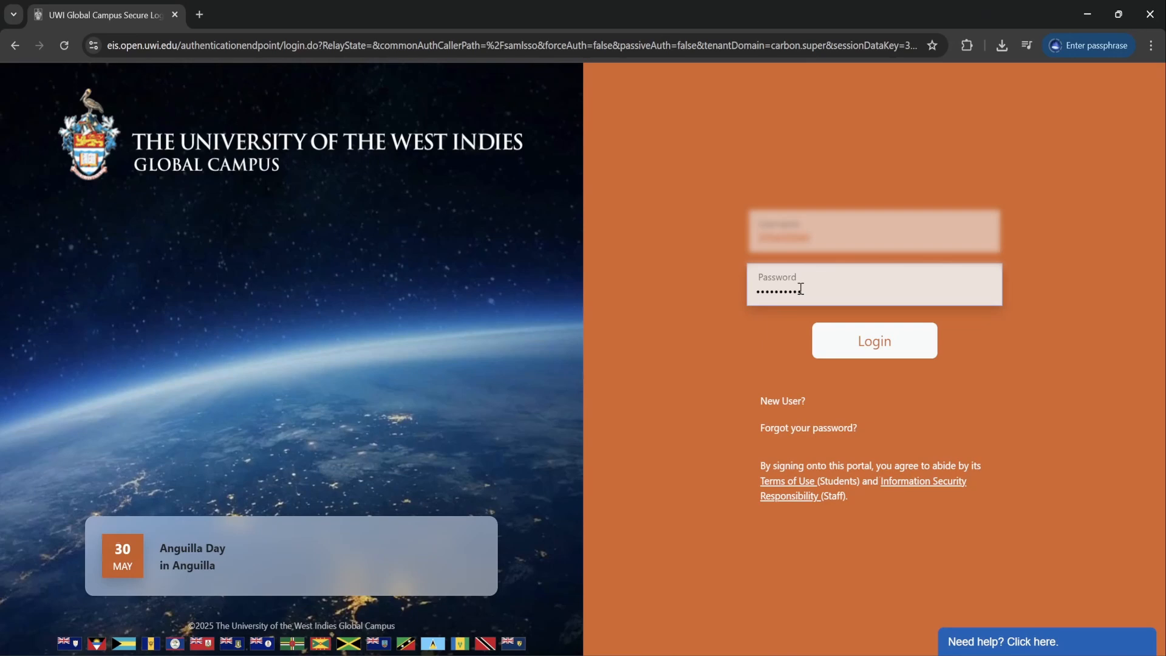
Step: Log in and open the MGMT030 Supervisory Management course, scrolling to Synchronous Course Sessions
click(873, 340)
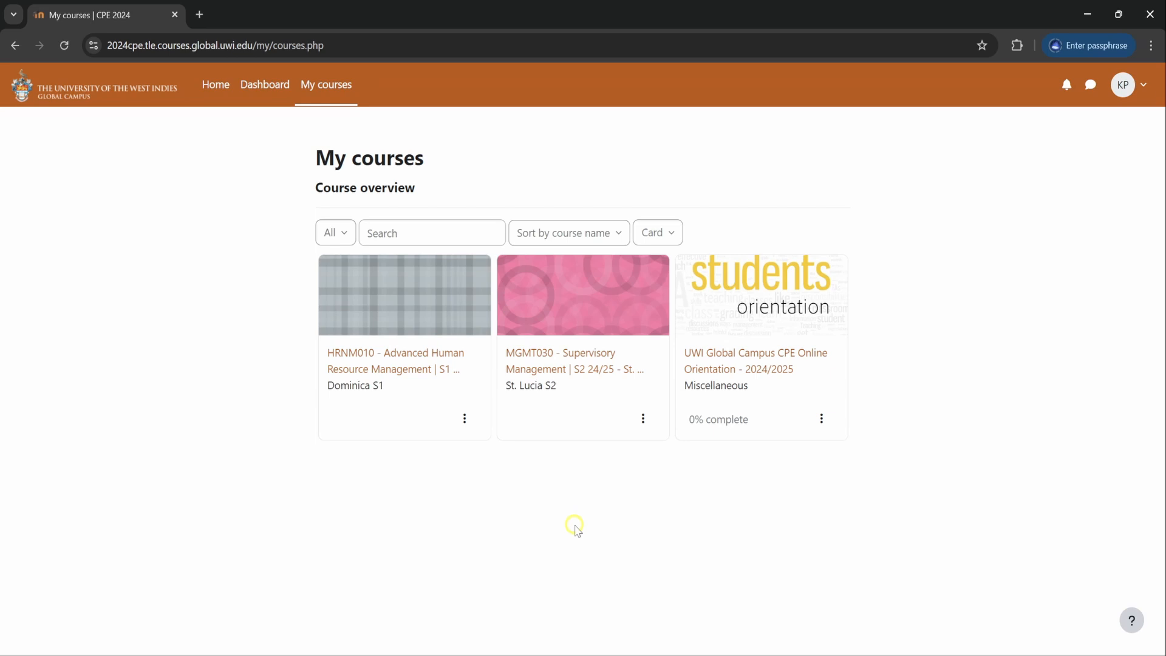
mouse_move(571, 369)
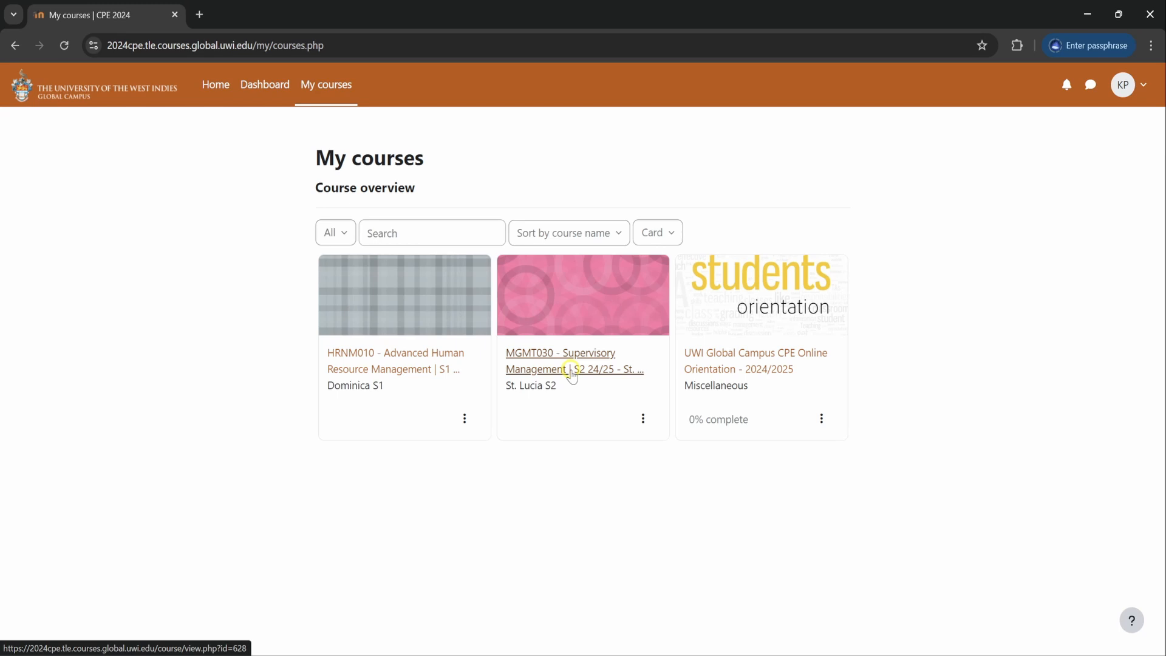
click(559, 361)
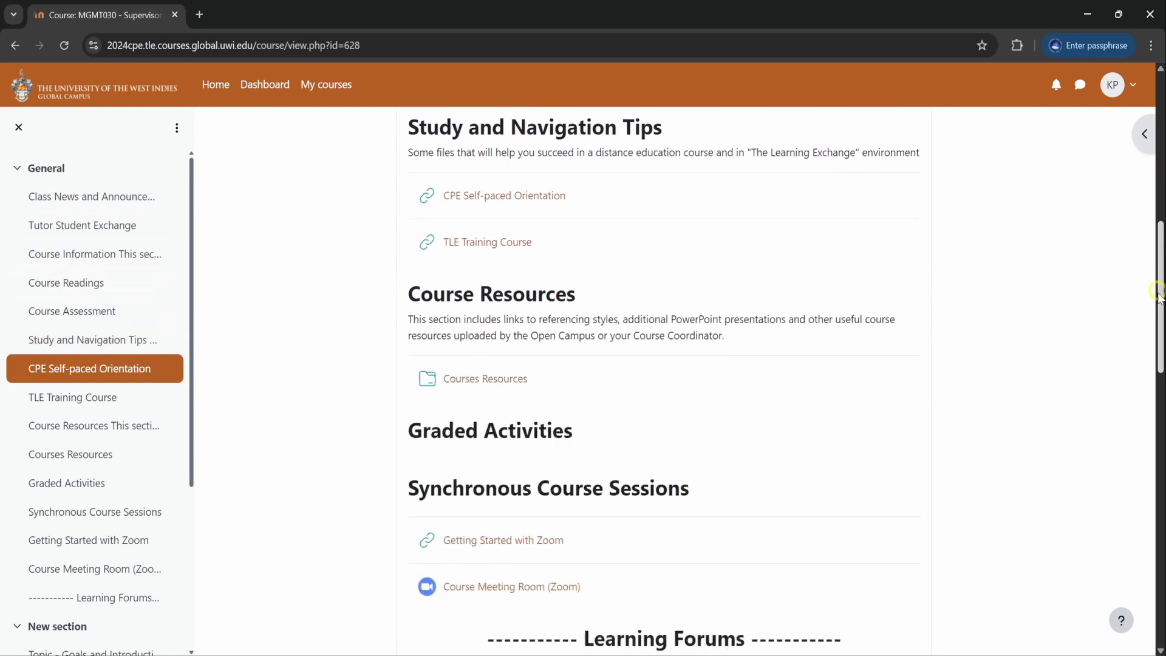
scroll(down, 3)
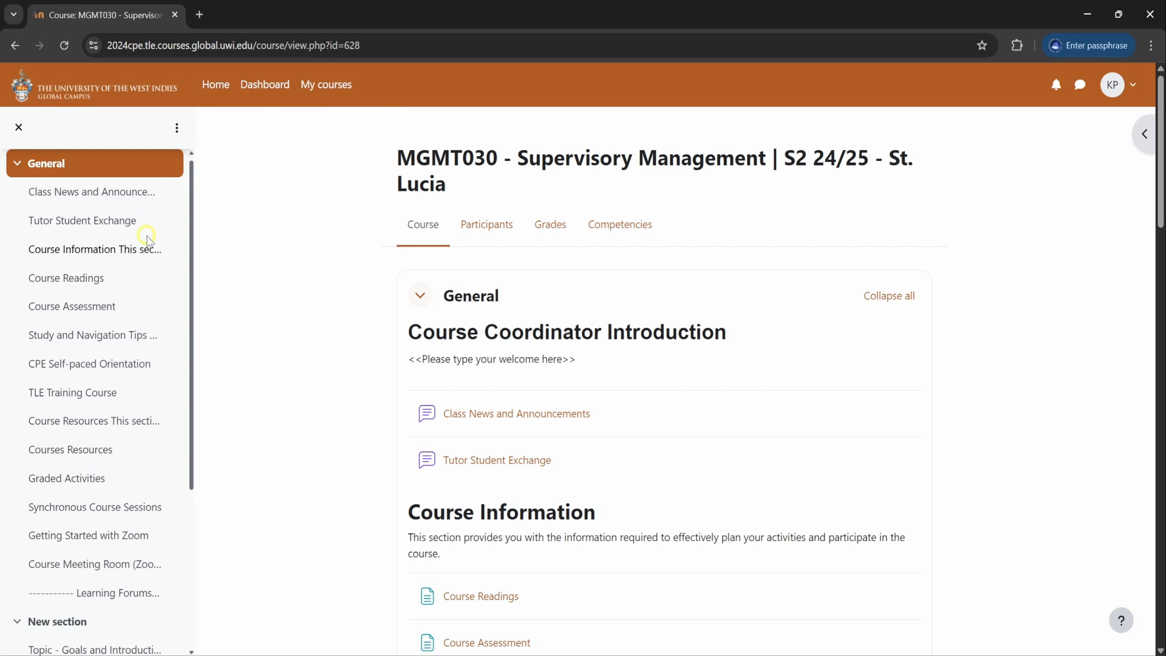
mouse_move(52, 478)
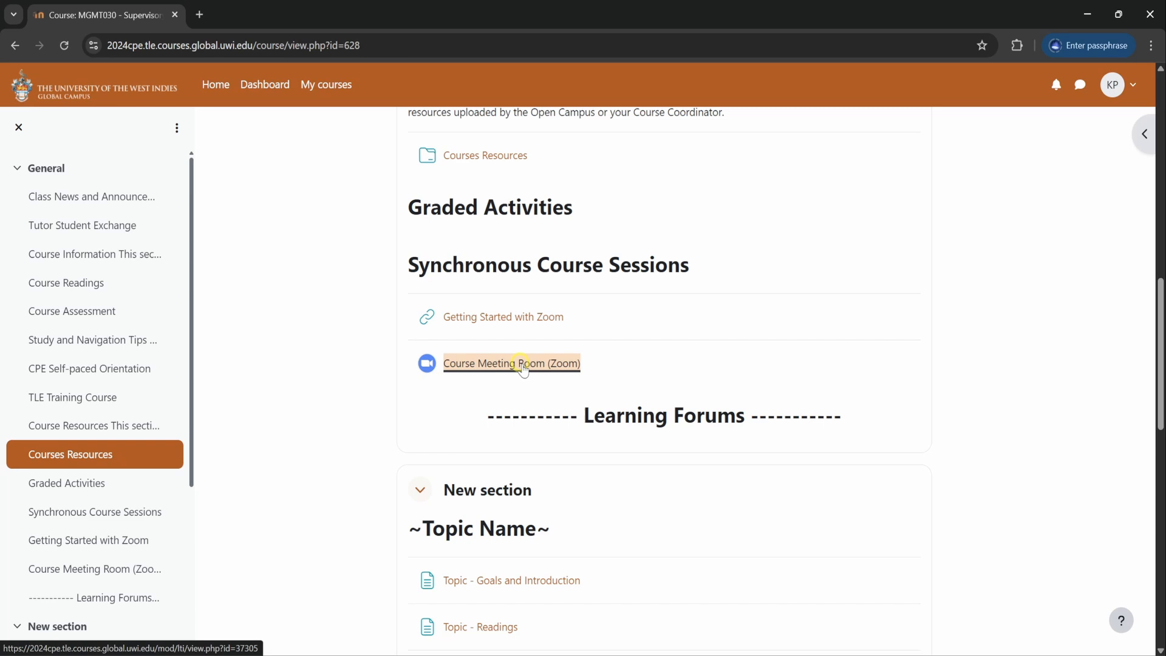
Step: Open the Course Meeting Room and always allow pop-ups from applications.zoom.us
click(511, 363)
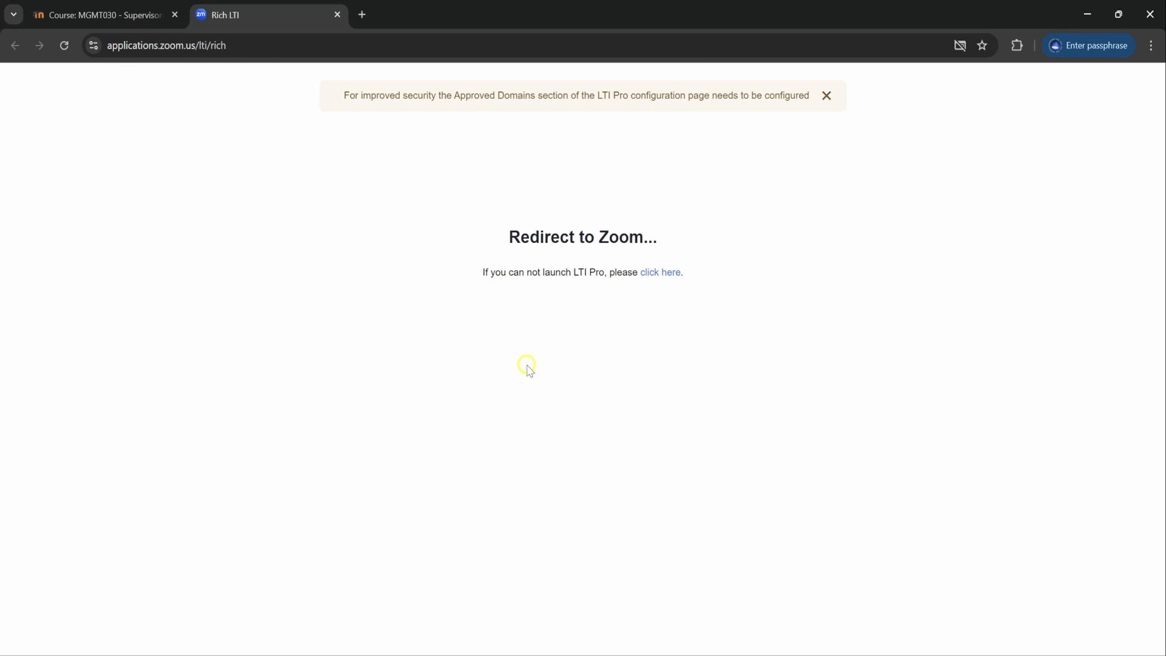
mouse_move(648, 257)
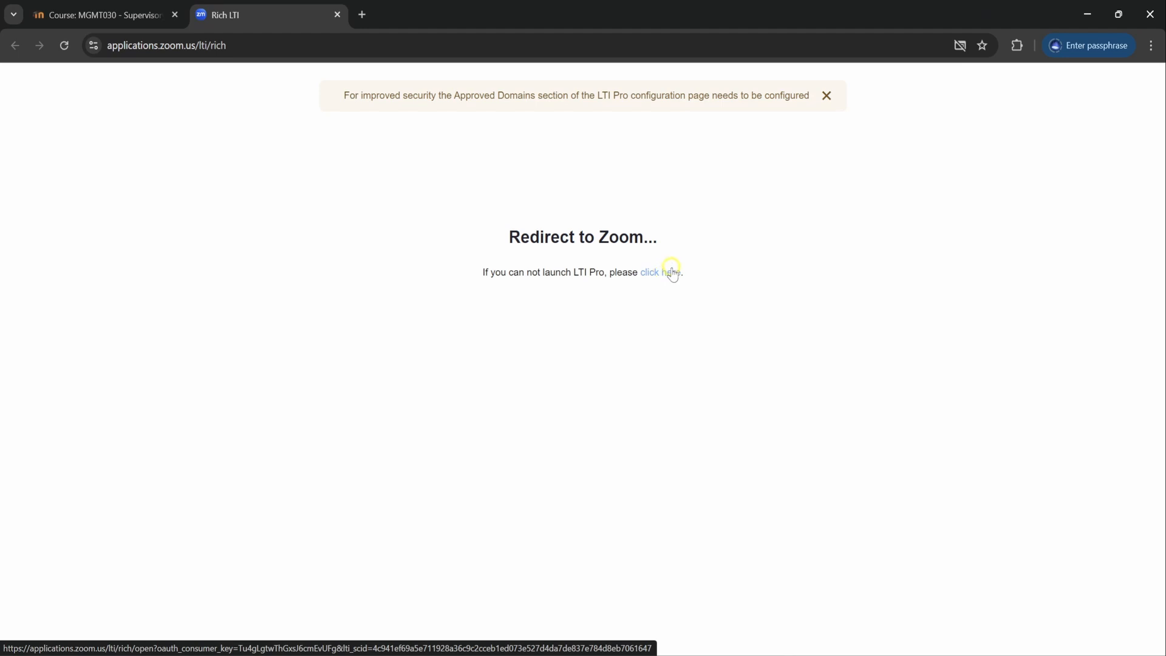
mouse_move(946, 58)
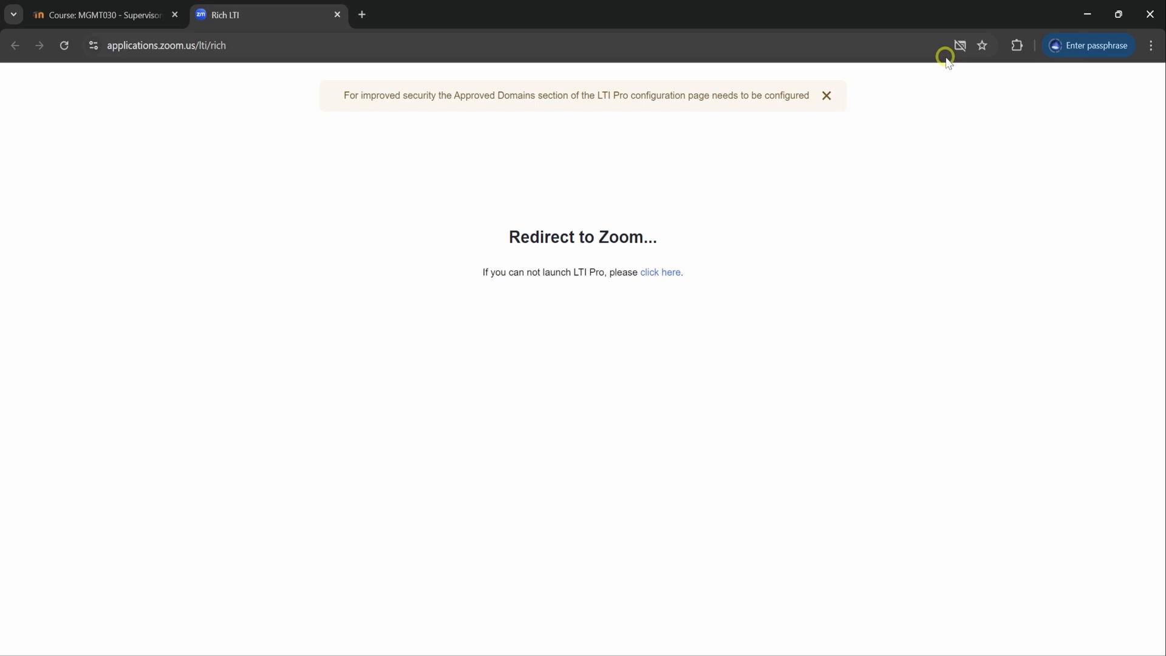
click(959, 44)
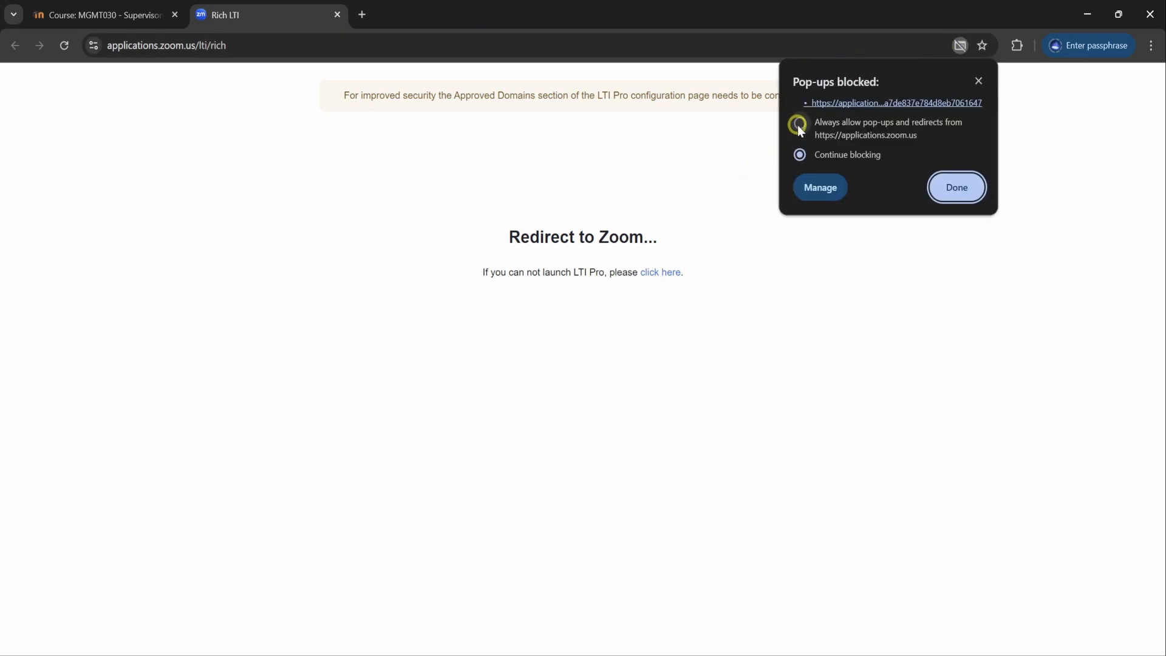
click(799, 122)
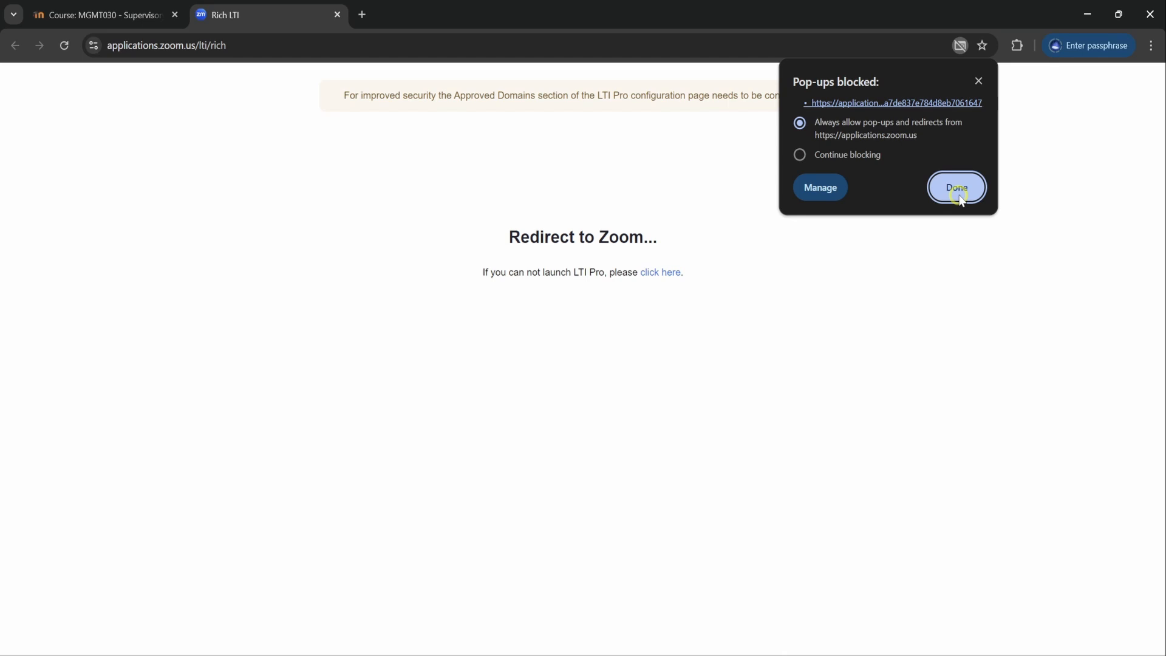
click(958, 187)
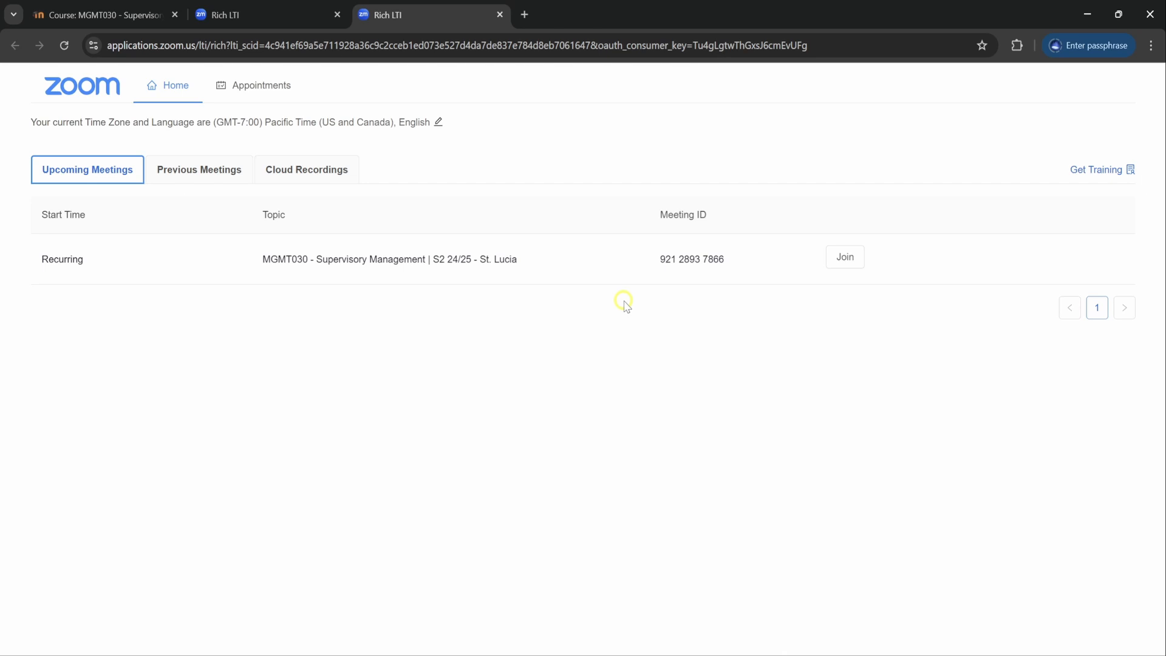
mouse_move(558, 380)
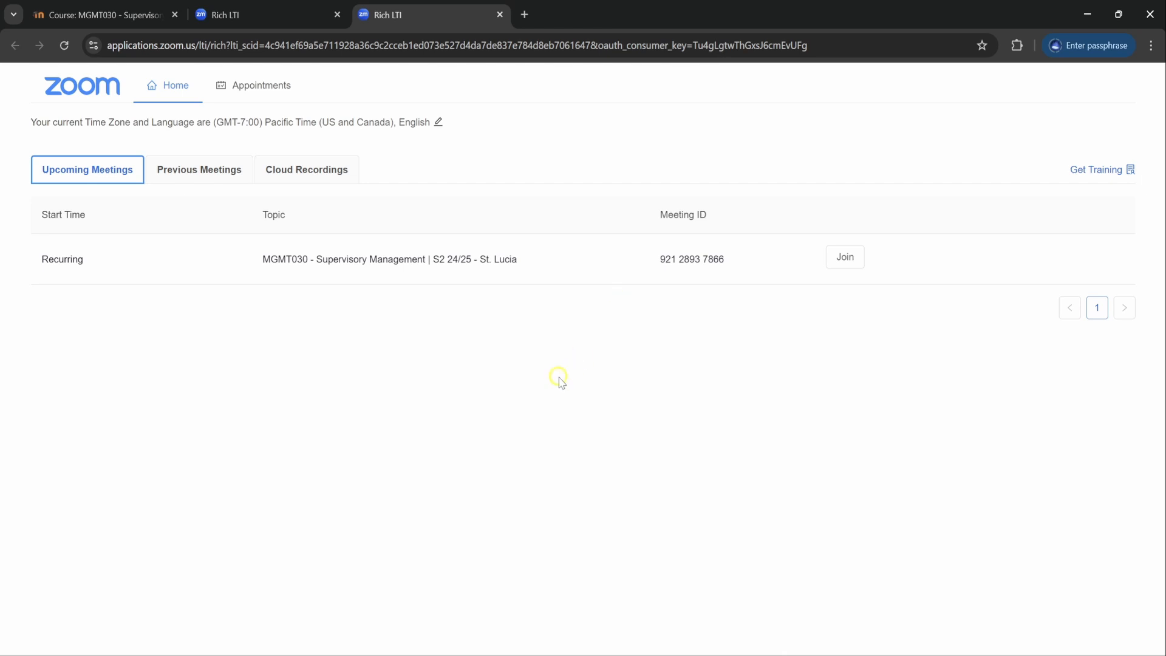
mouse_move(844, 257)
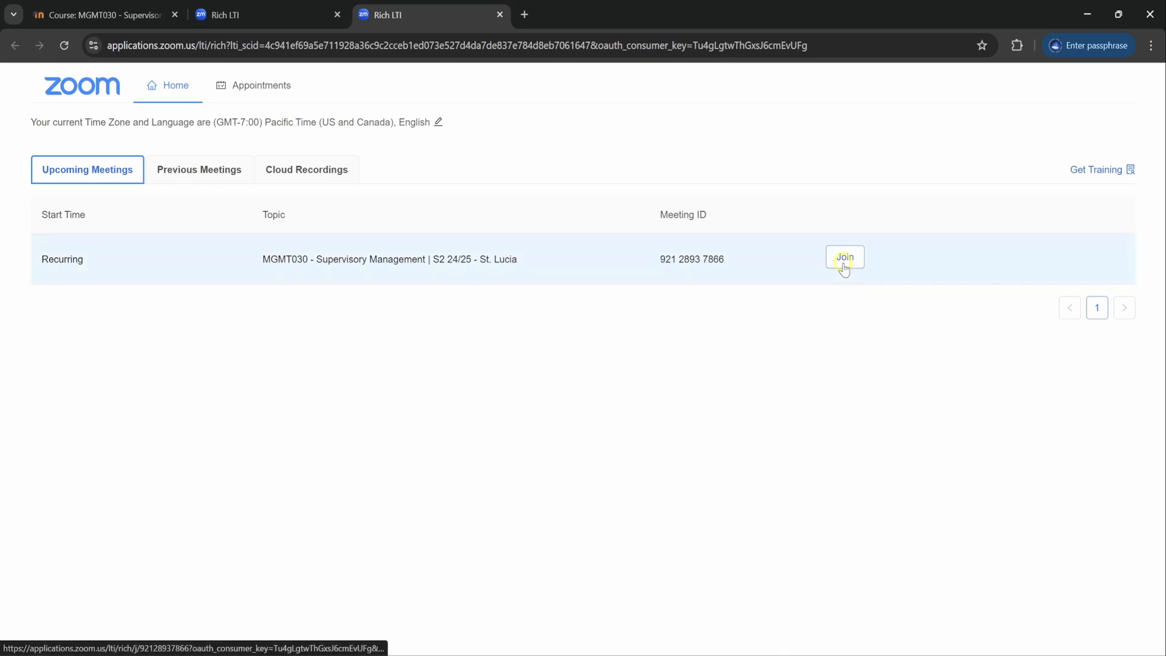
Step: Join the recurring MGMT030 meeting in Zoom Workplace, accepting the UWI identity disclaimer
click(845, 257)
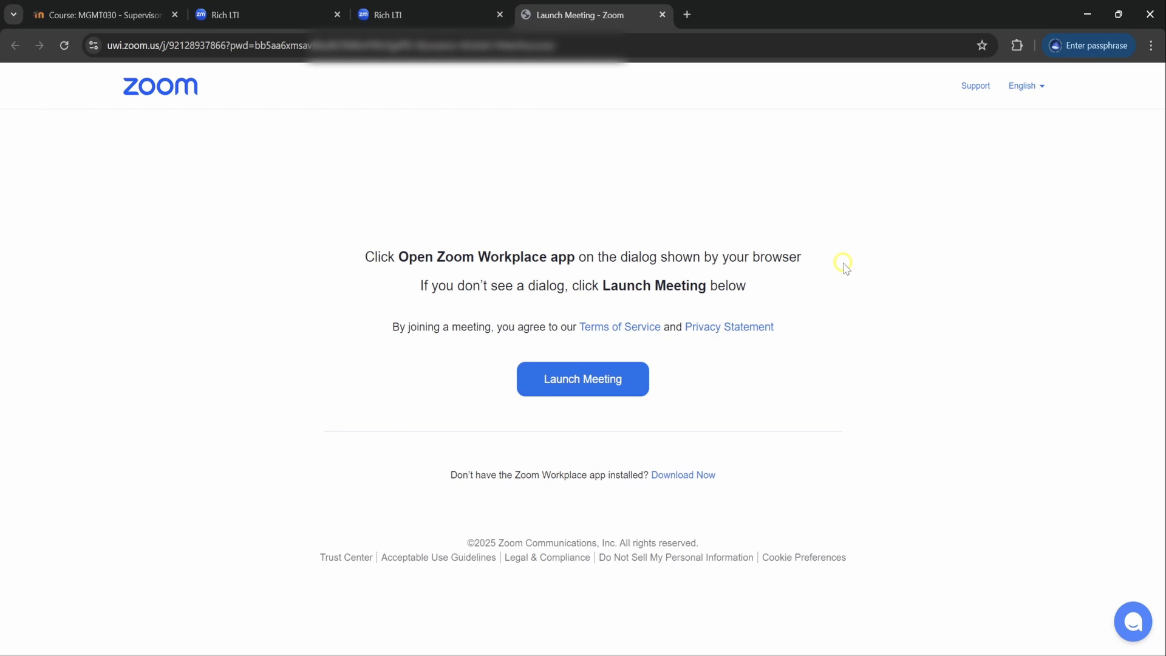
click(582, 379)
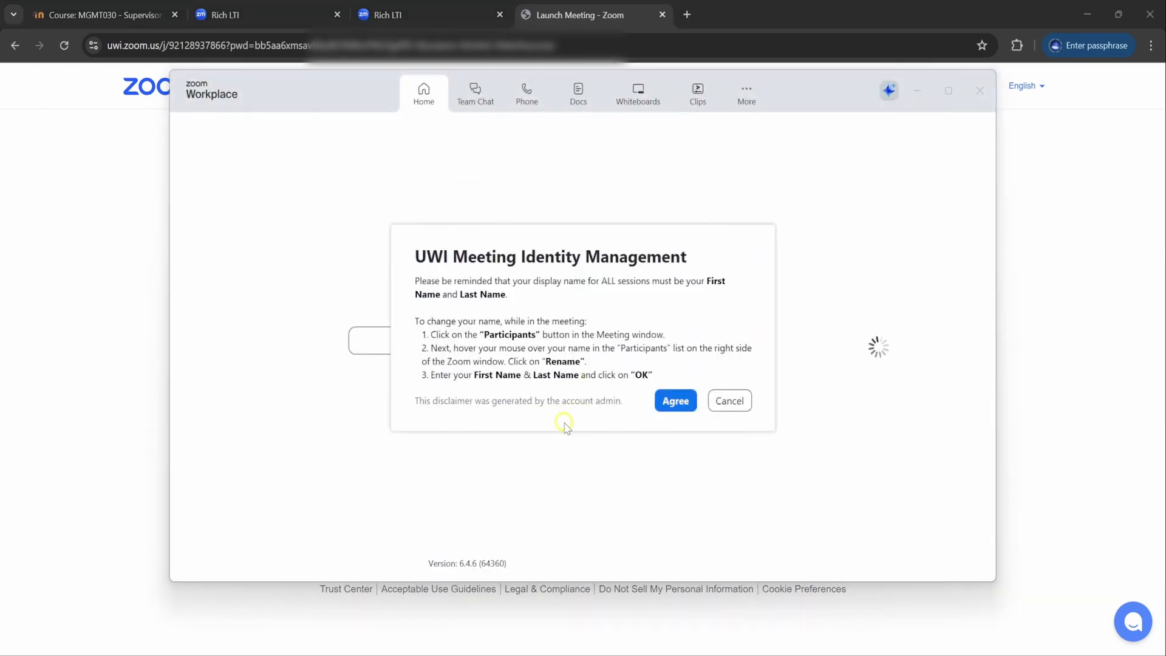
click(674, 400)
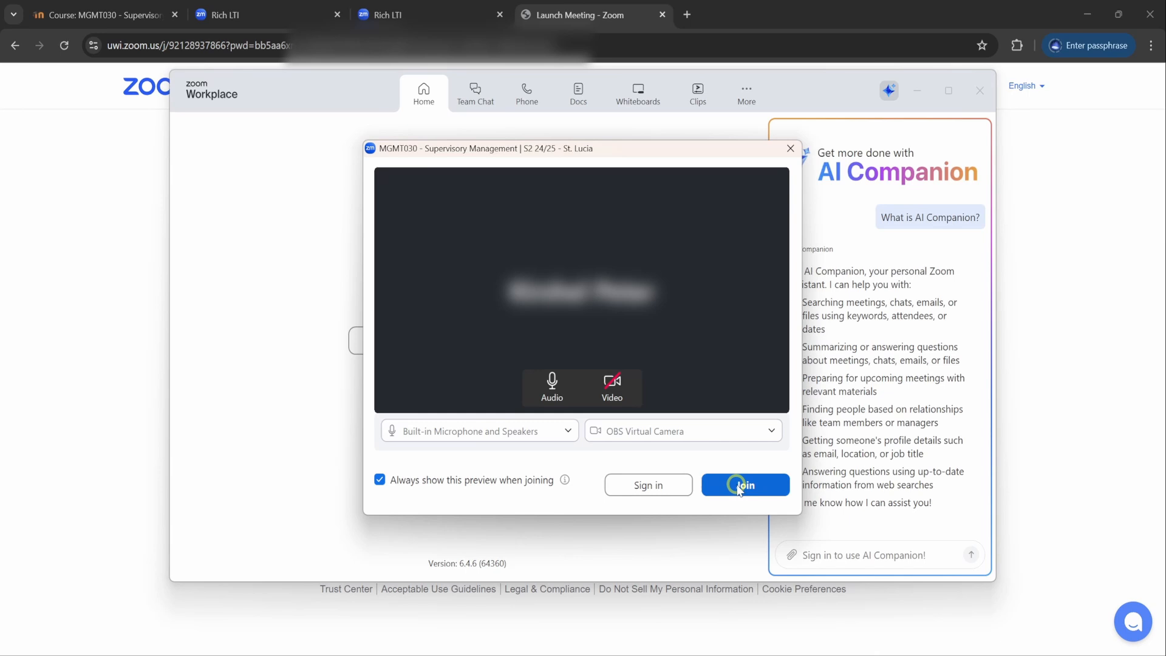
click(745, 485)
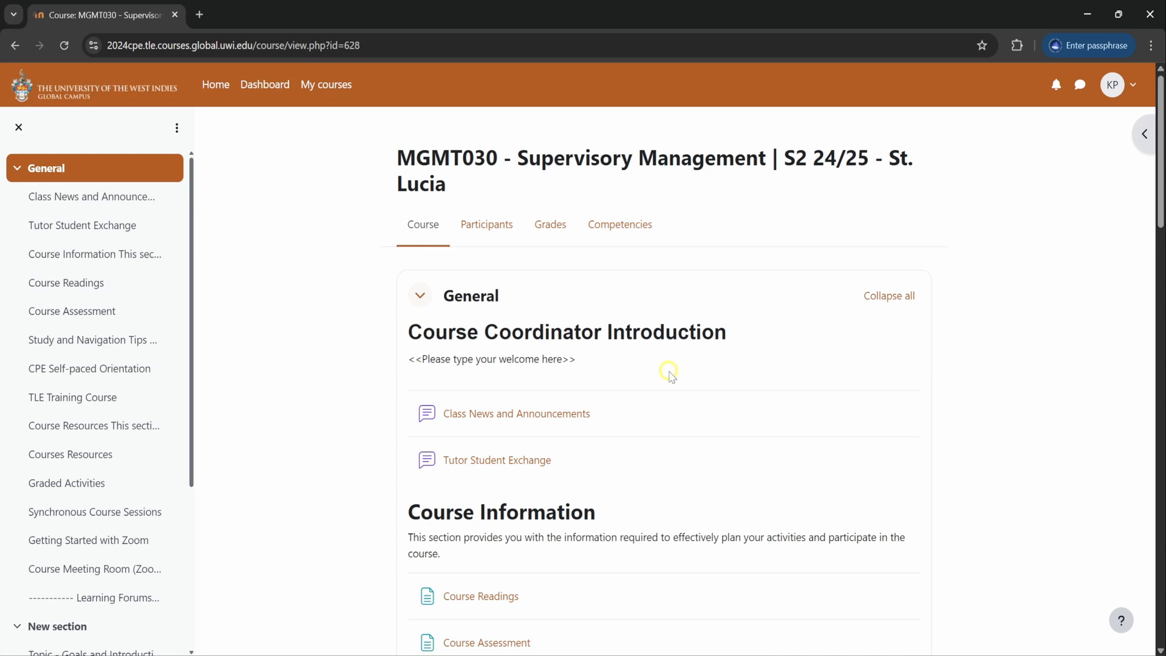
scroll(down, 3)
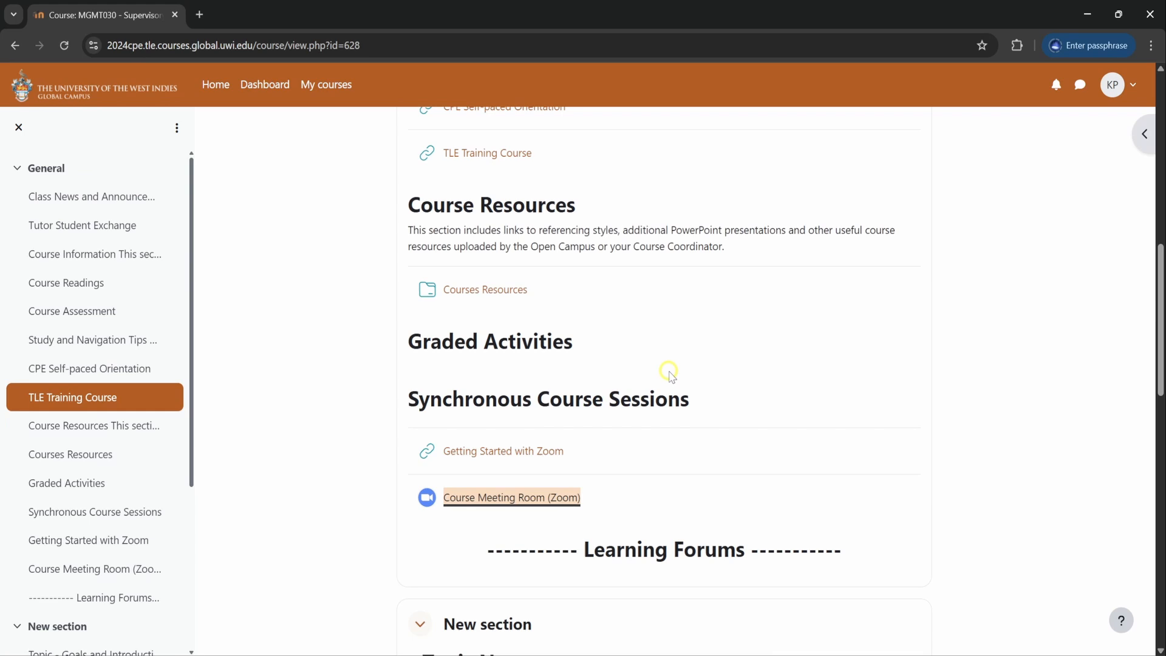
click(512, 496)
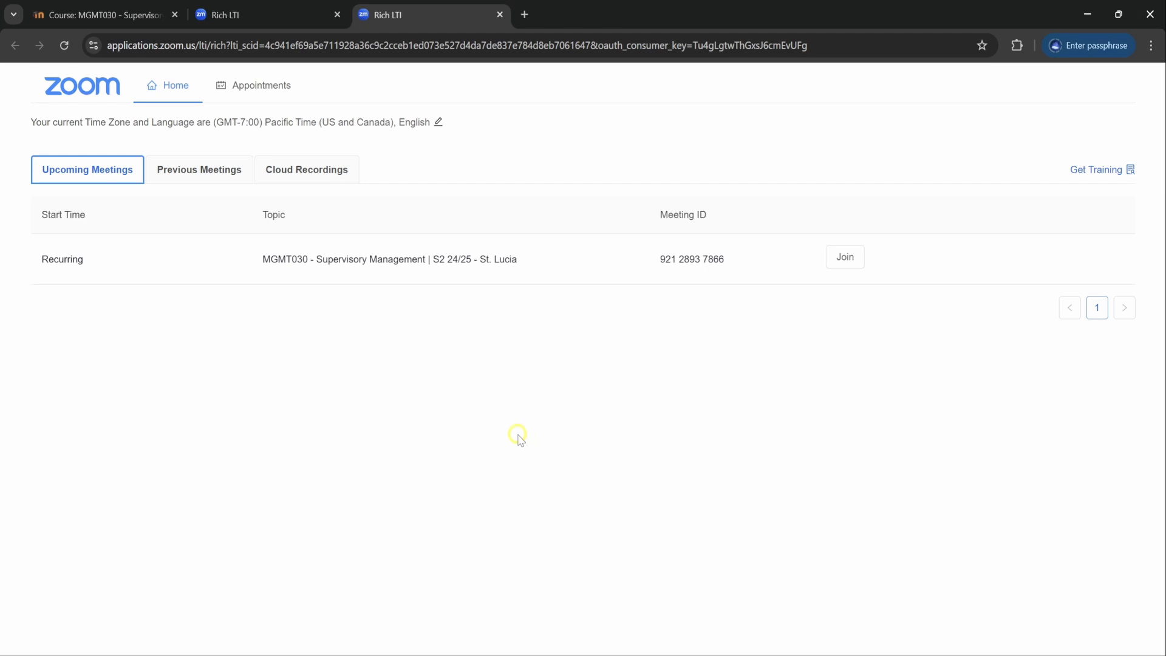
mouse_move(199, 170)
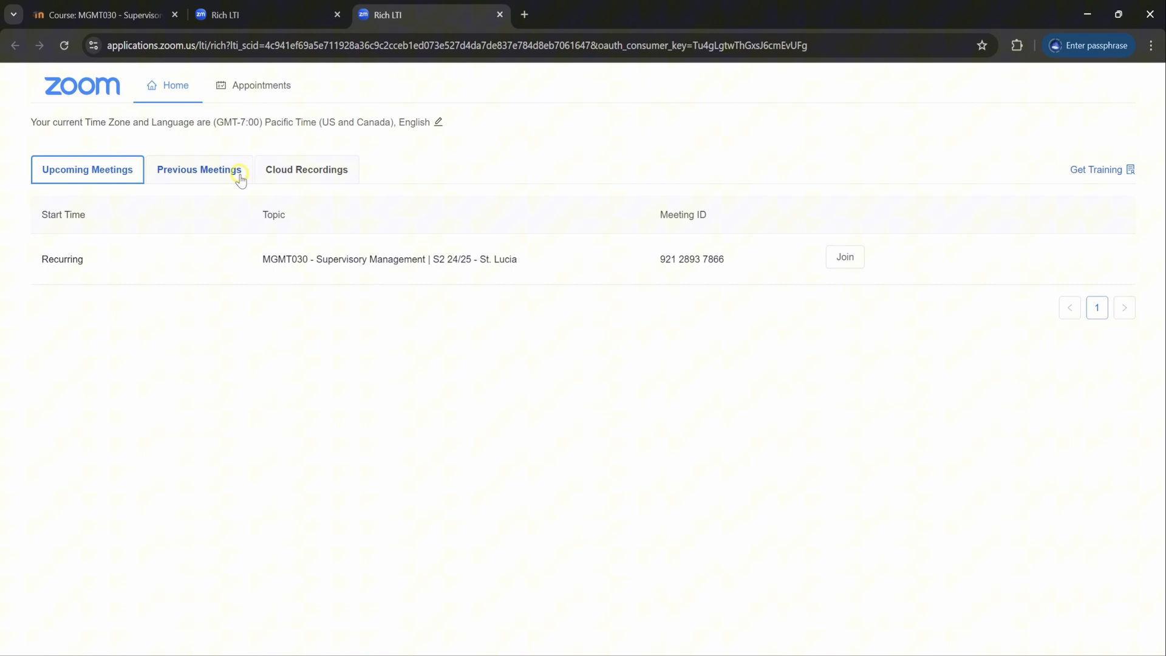
mouse_move(306, 173)
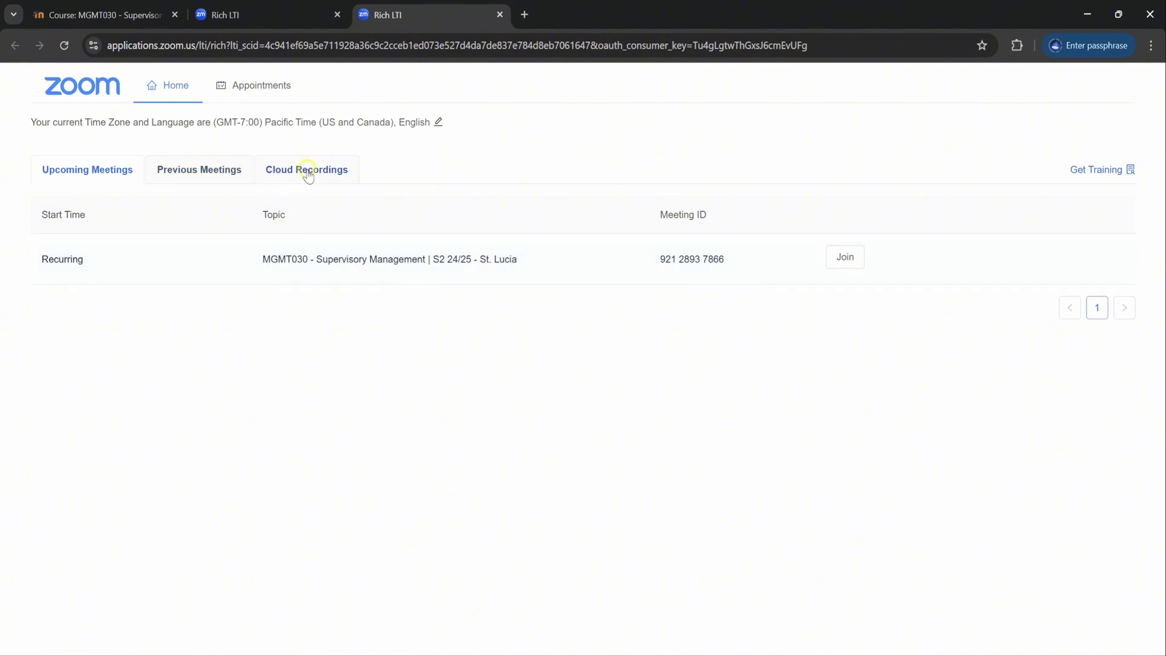
click(306, 169)
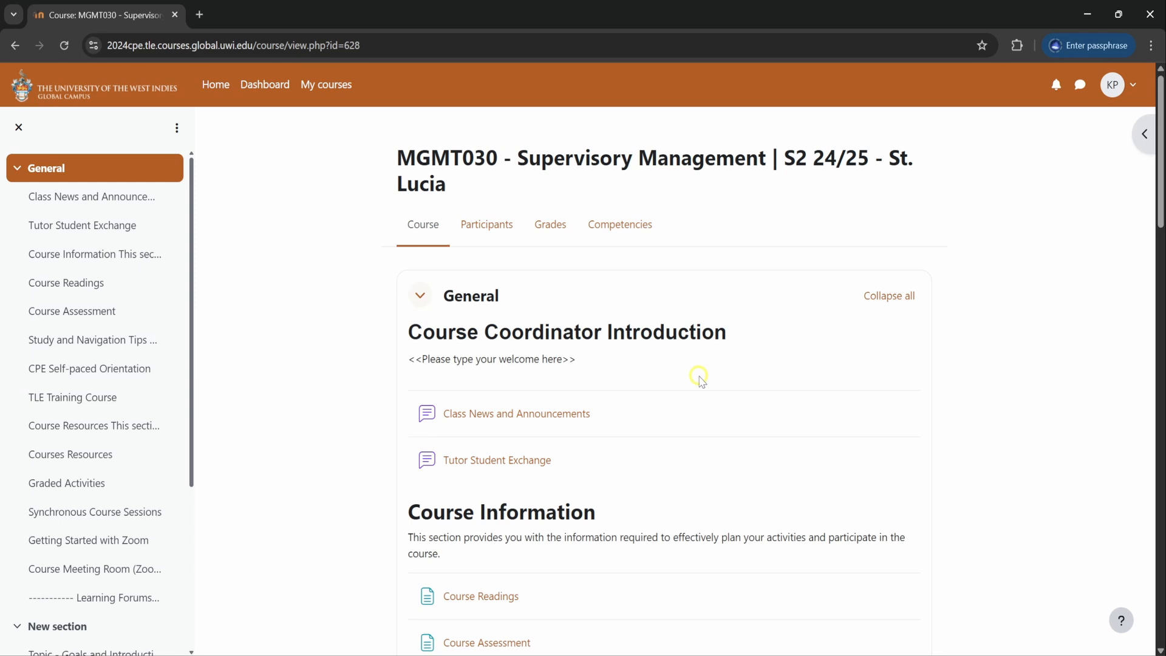
Step: Open the Assignment Example activity showing its brief, due date and no submissions yet
click(82, 226)
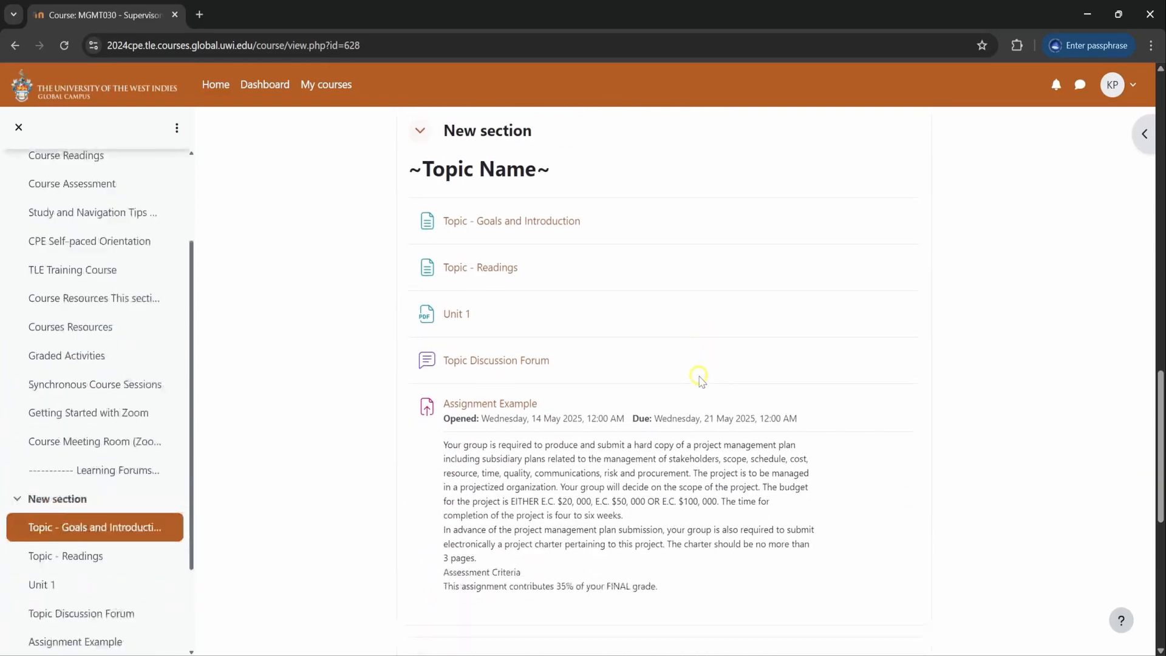
scroll(down, 3)
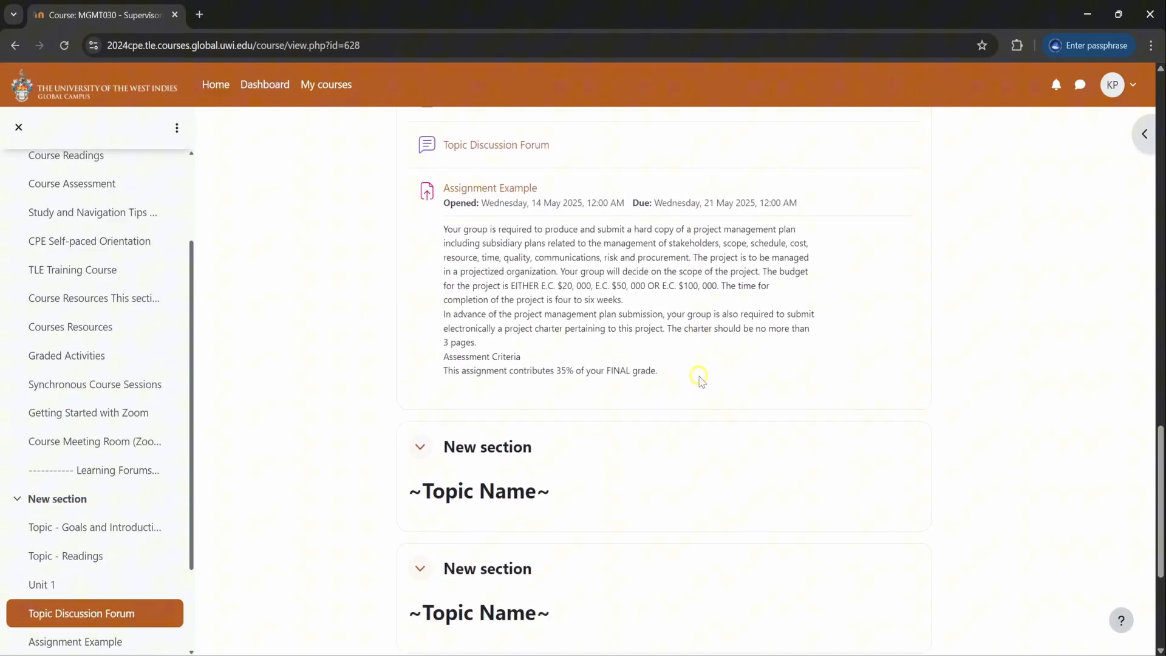
mouse_move(614, 195)
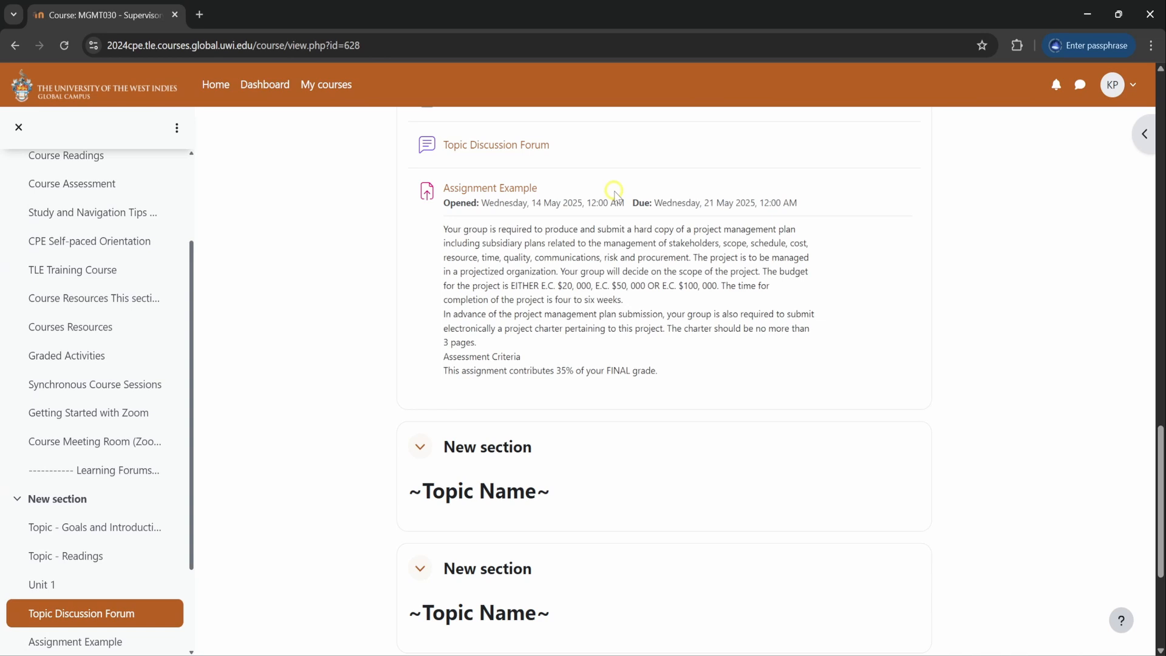
mouse_move(675, 392)
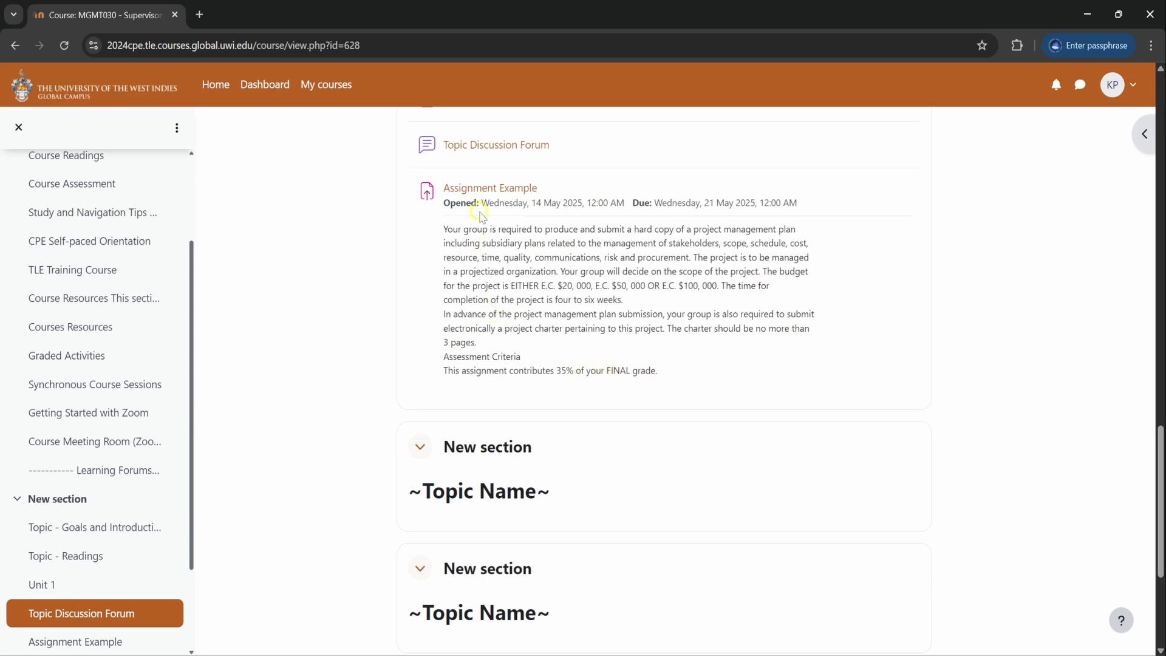
mouse_move(485, 189)
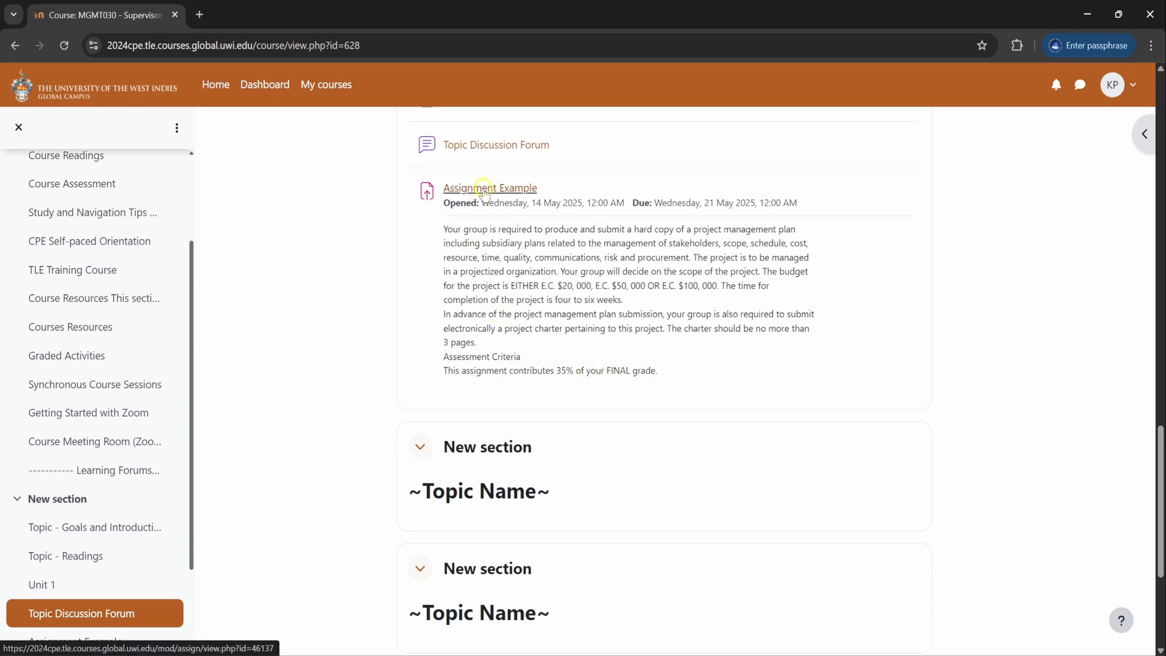
click(489, 187)
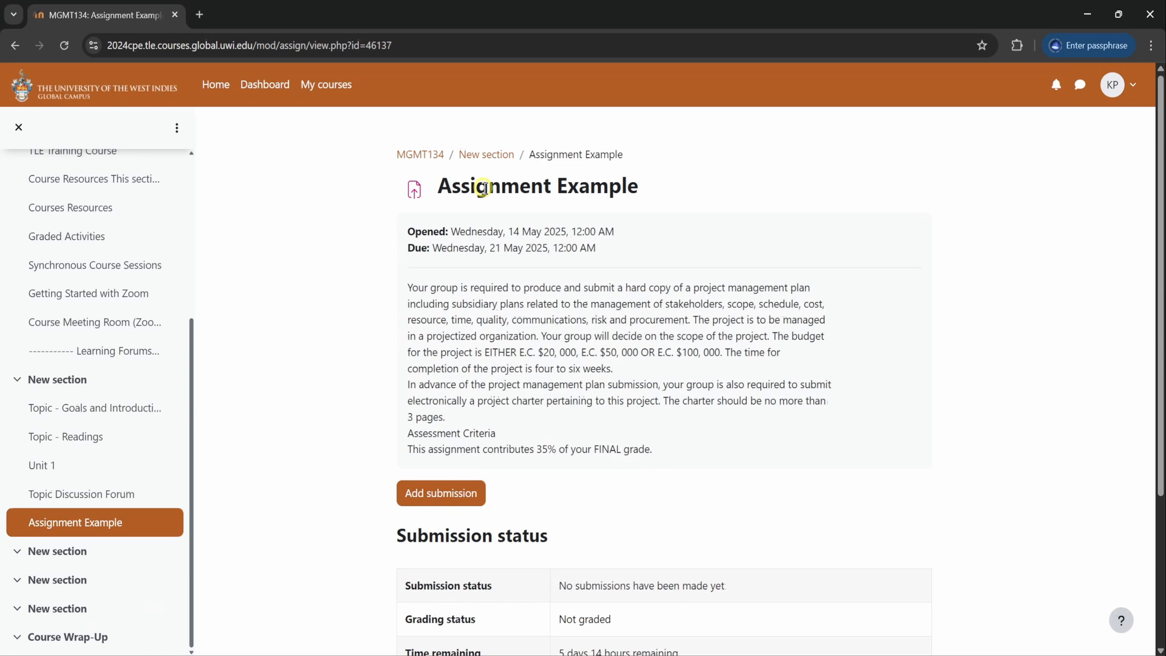
scroll(down, 3)
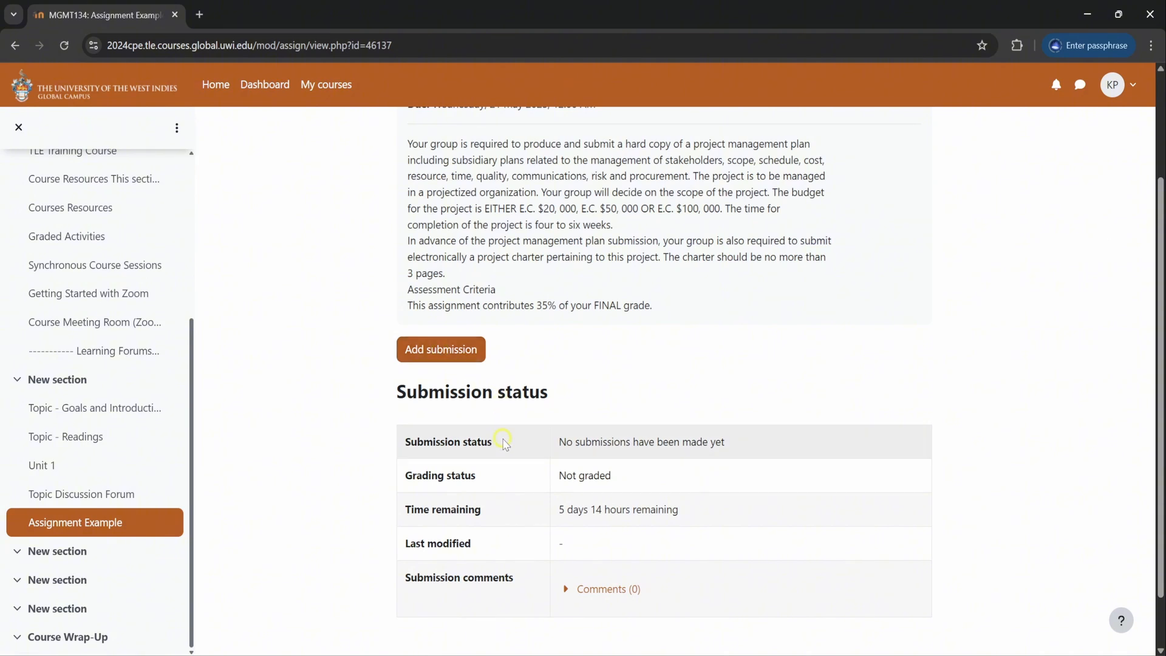
mouse_move(639, 529)
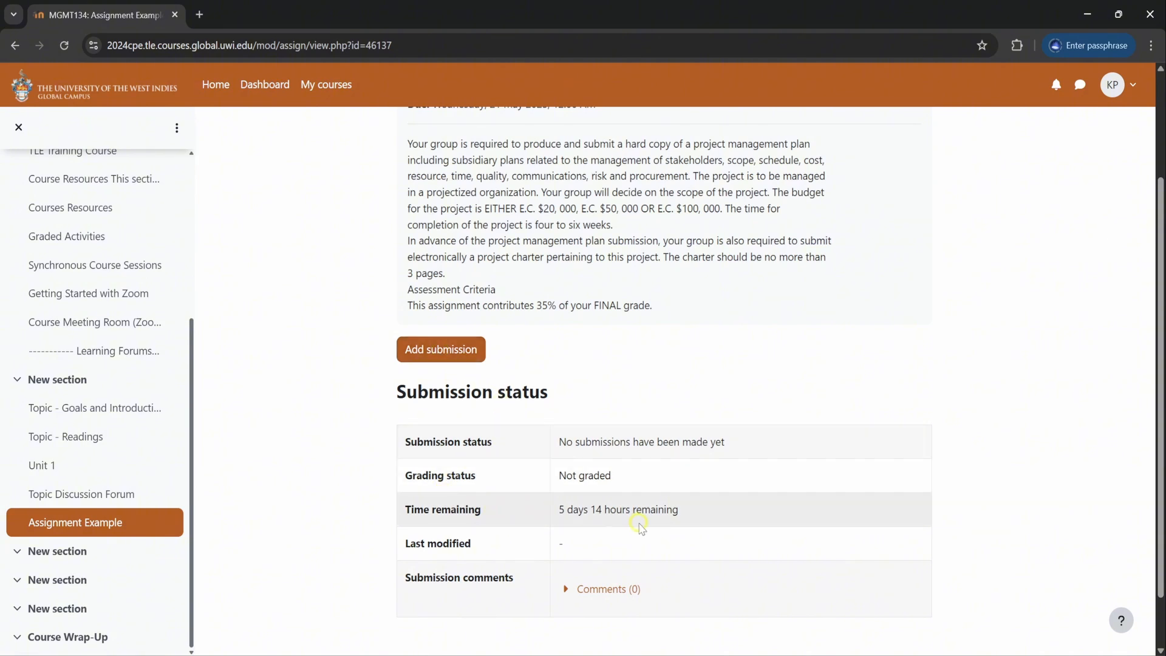
mouse_move(696, 443)
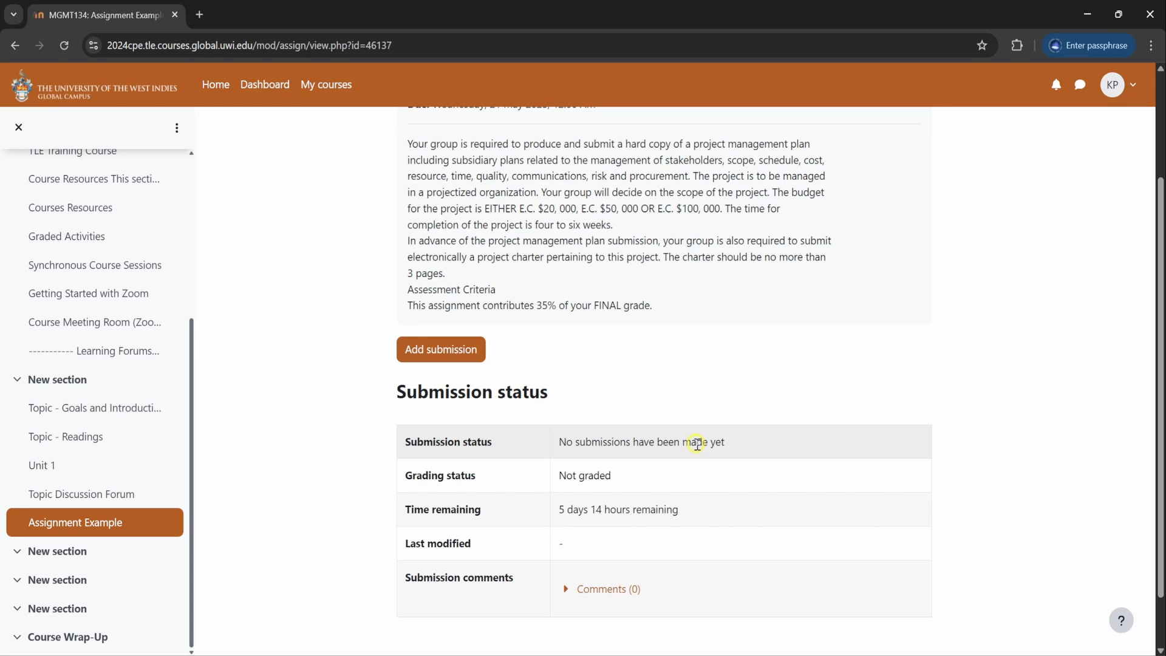
mouse_move(676, 480)
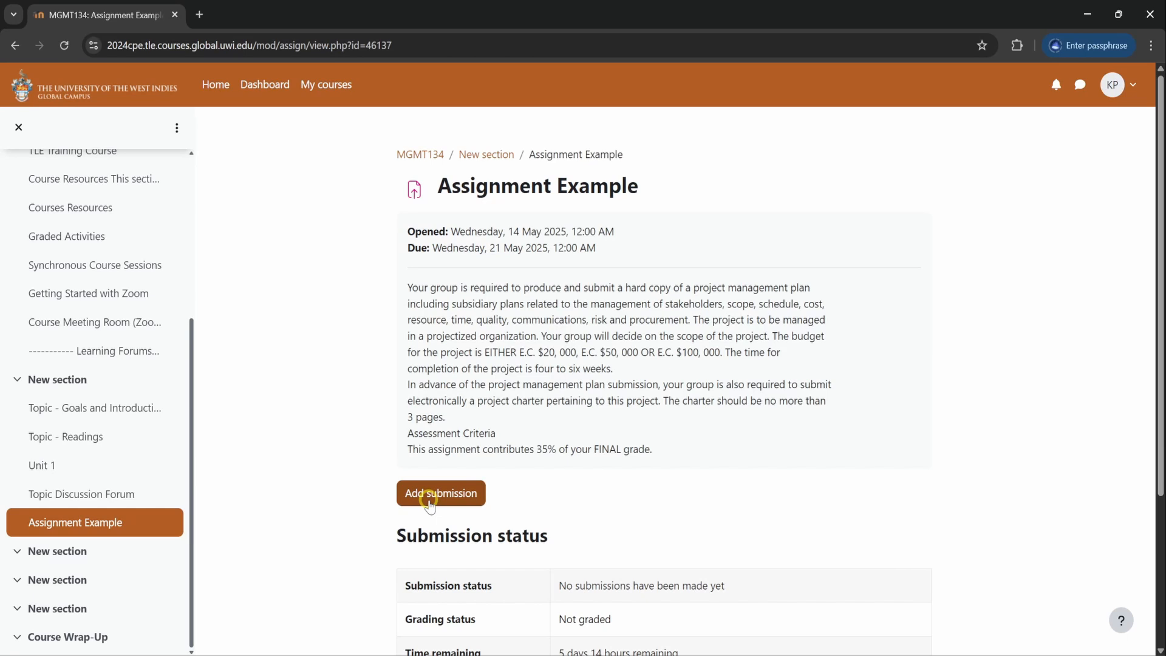
Step: Start a submission for Assignment Example and browse the computer for a file to attach
click(439, 493)
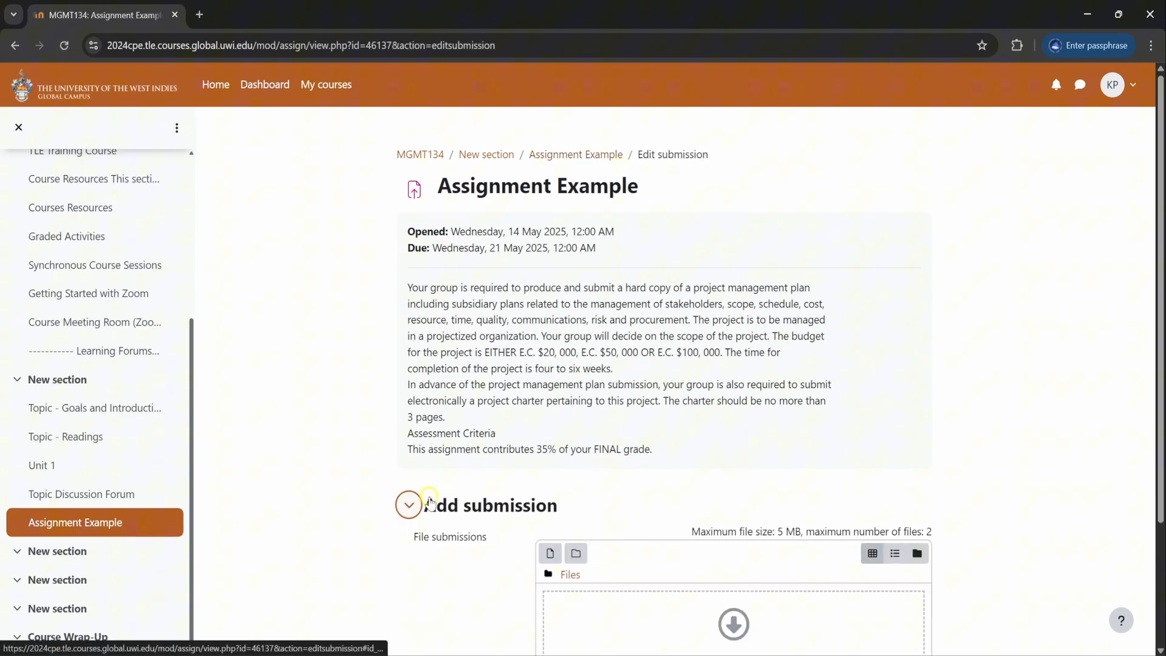
scroll(down, 3)
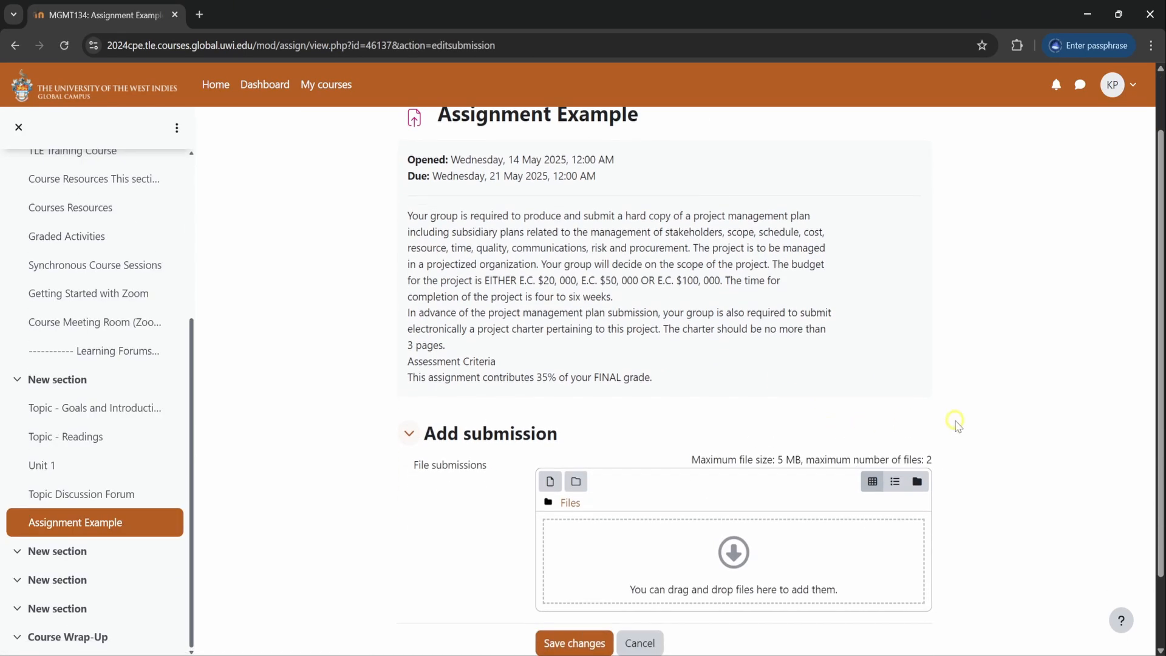
scroll(down, 3)
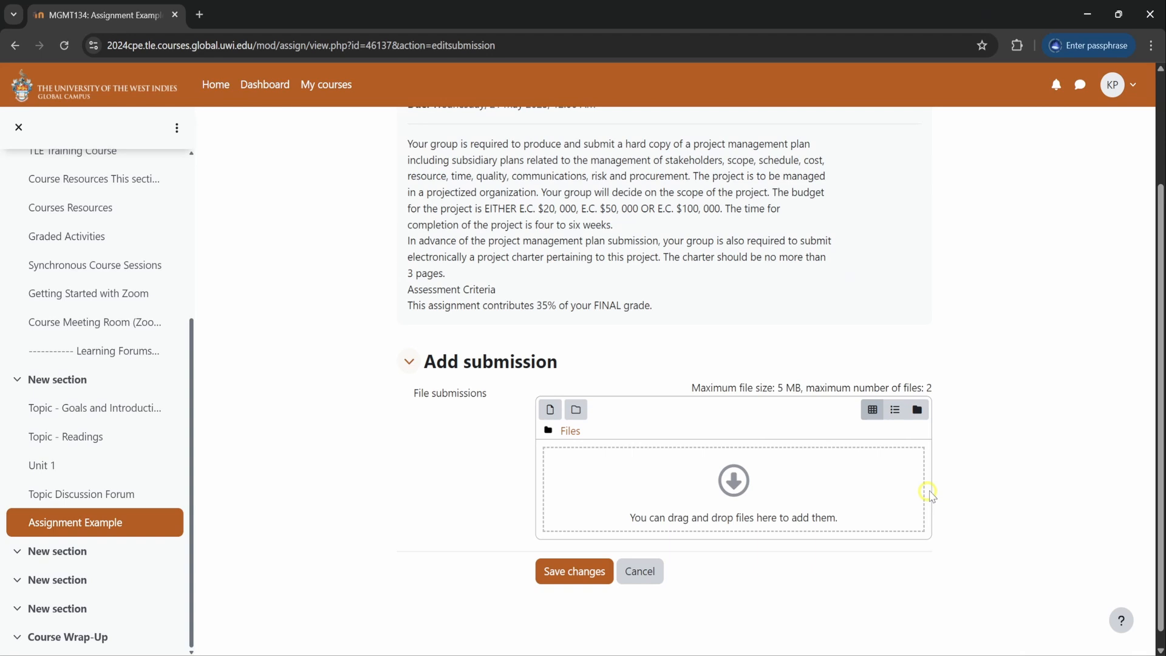
mouse_move(800, 511)
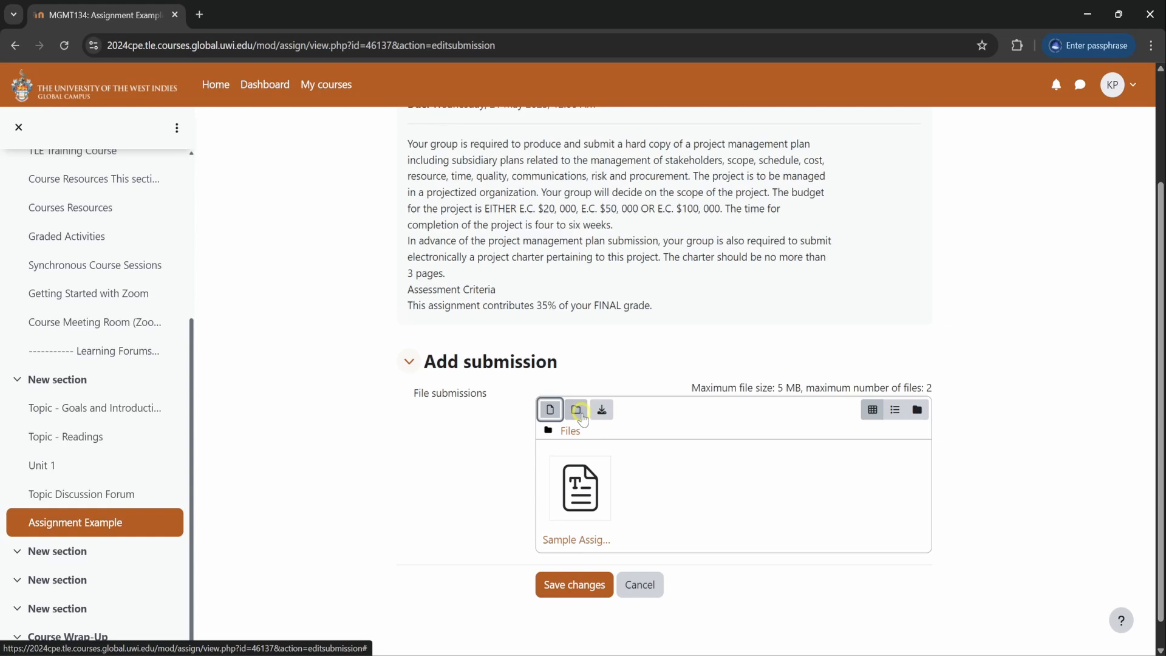
click(549, 409)
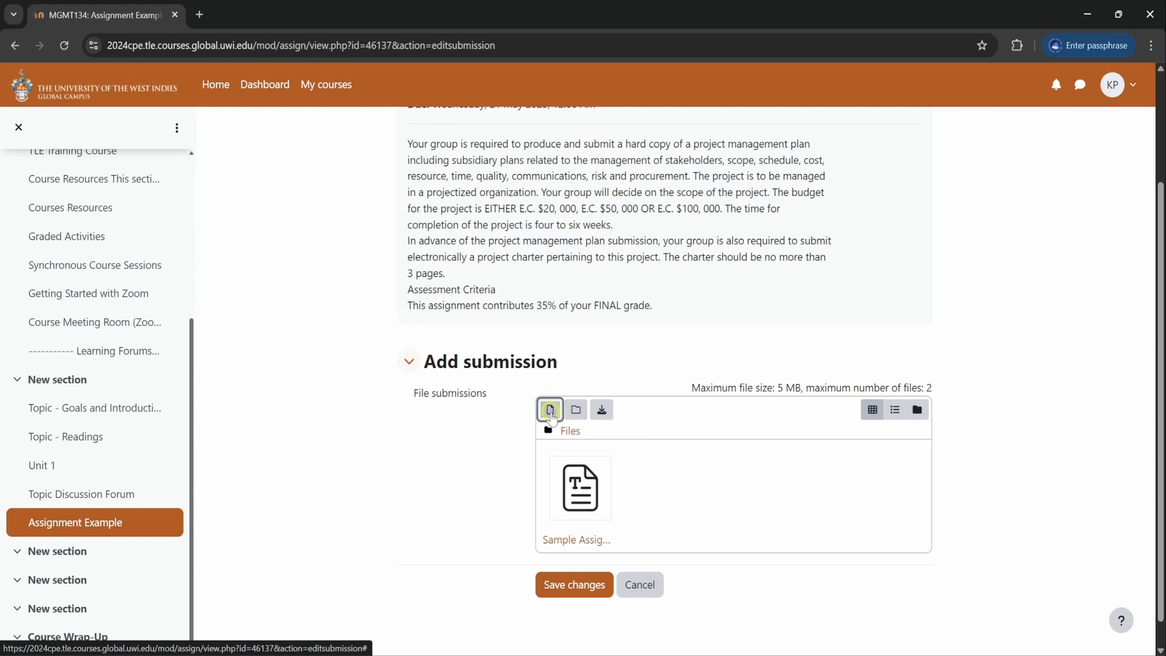
click(549, 409)
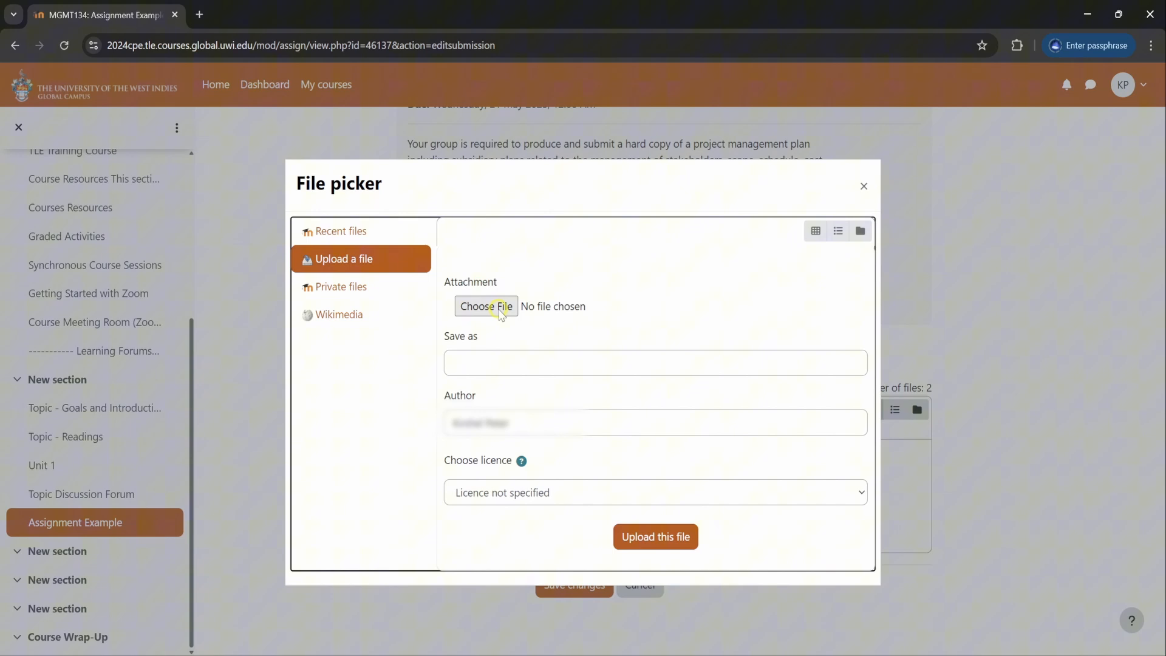
click(486, 306)
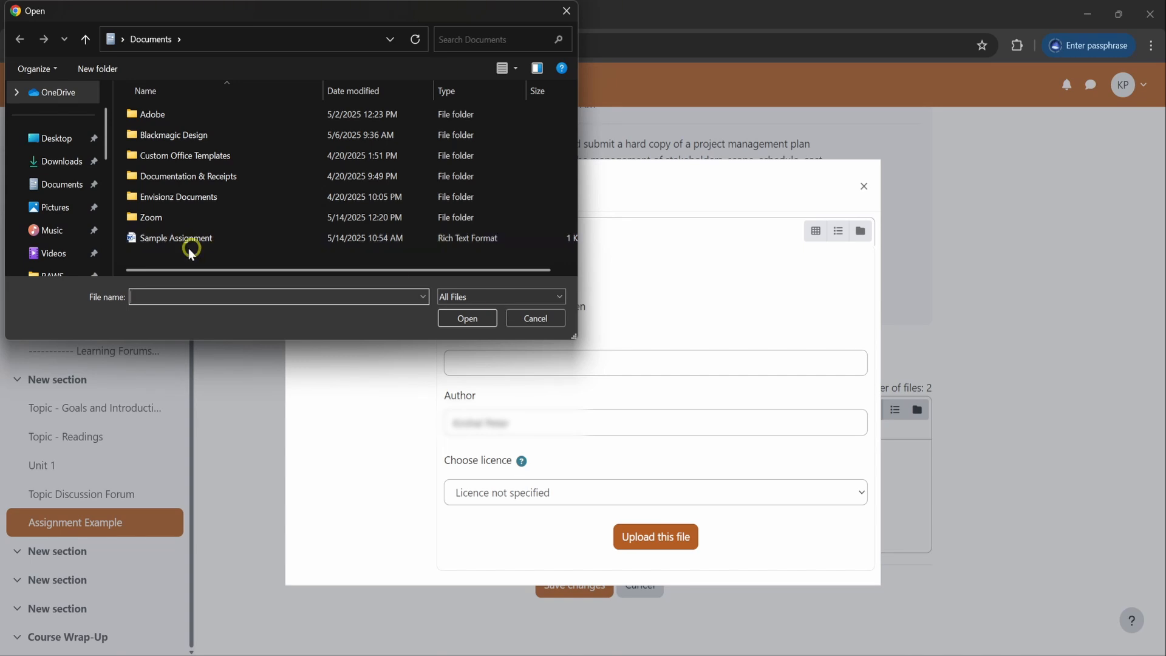
Step: Upload Sample Assignment.rtf from Documents, overwriting the copy already attached
double_click(176, 237)
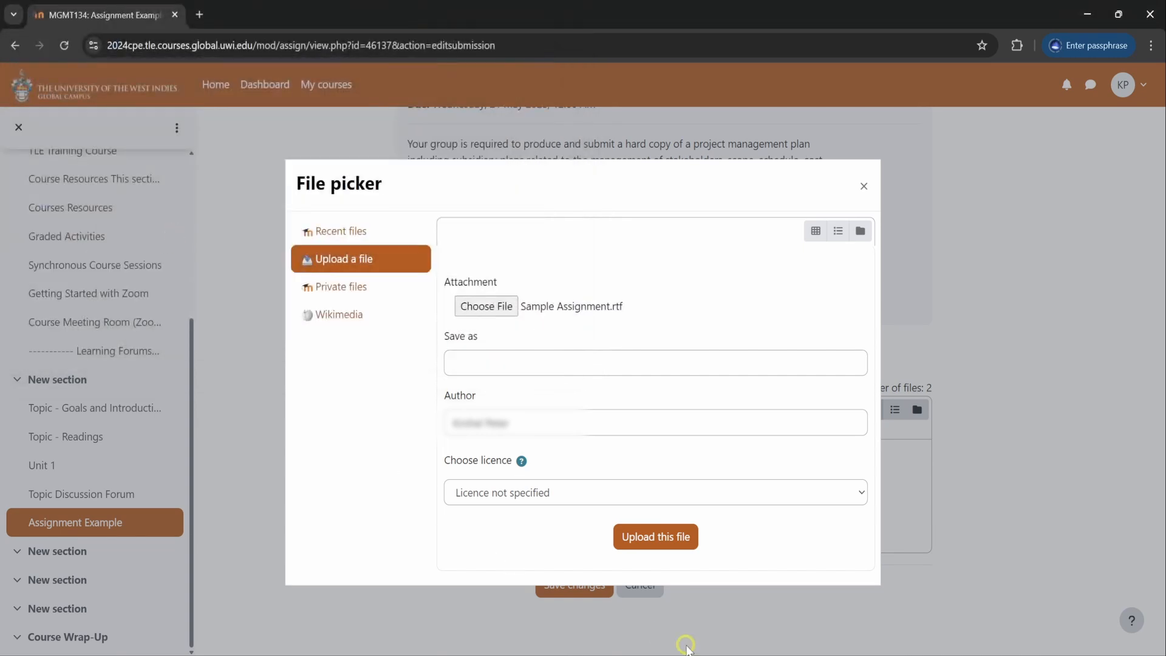
click(654, 536)
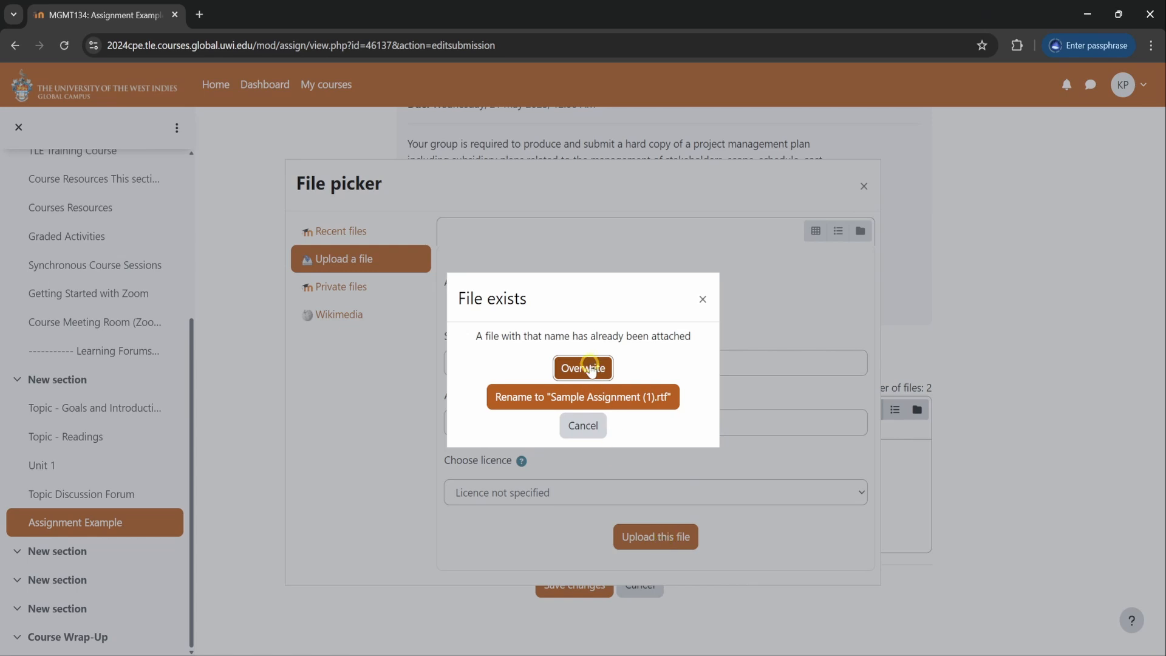
click(582, 367)
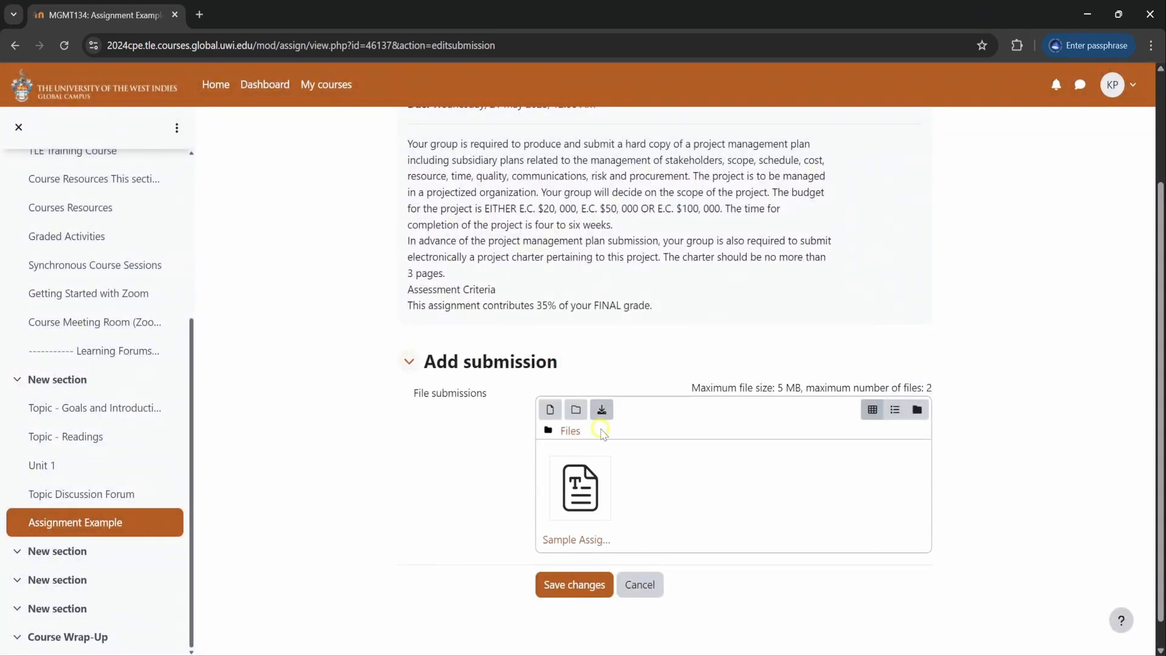
mouse_move(564, 624)
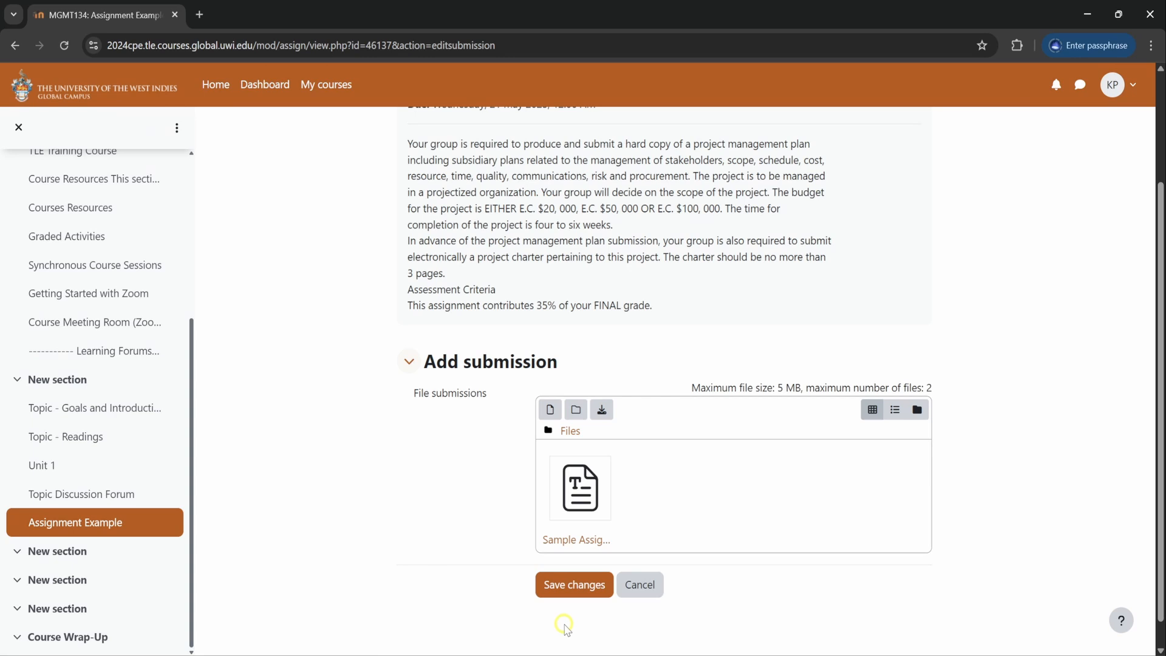
mouse_move(564, 625)
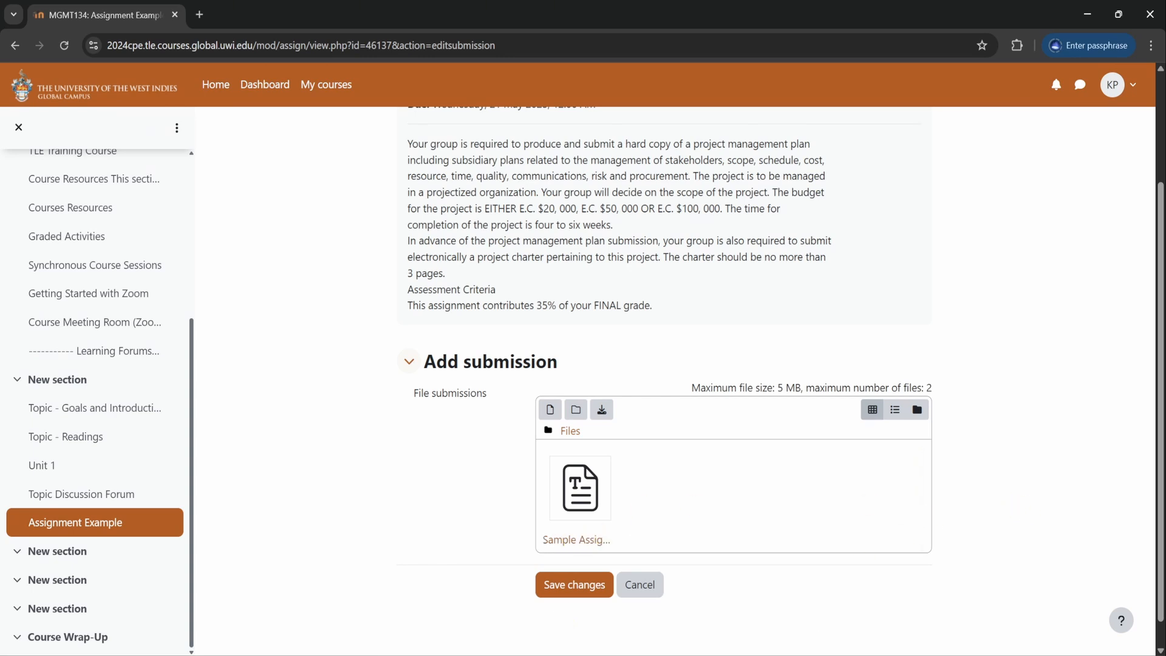
Step: Save the submission so Assignment Example shows Submitted for grading with Sample Assignment.rtf
click(575, 584)
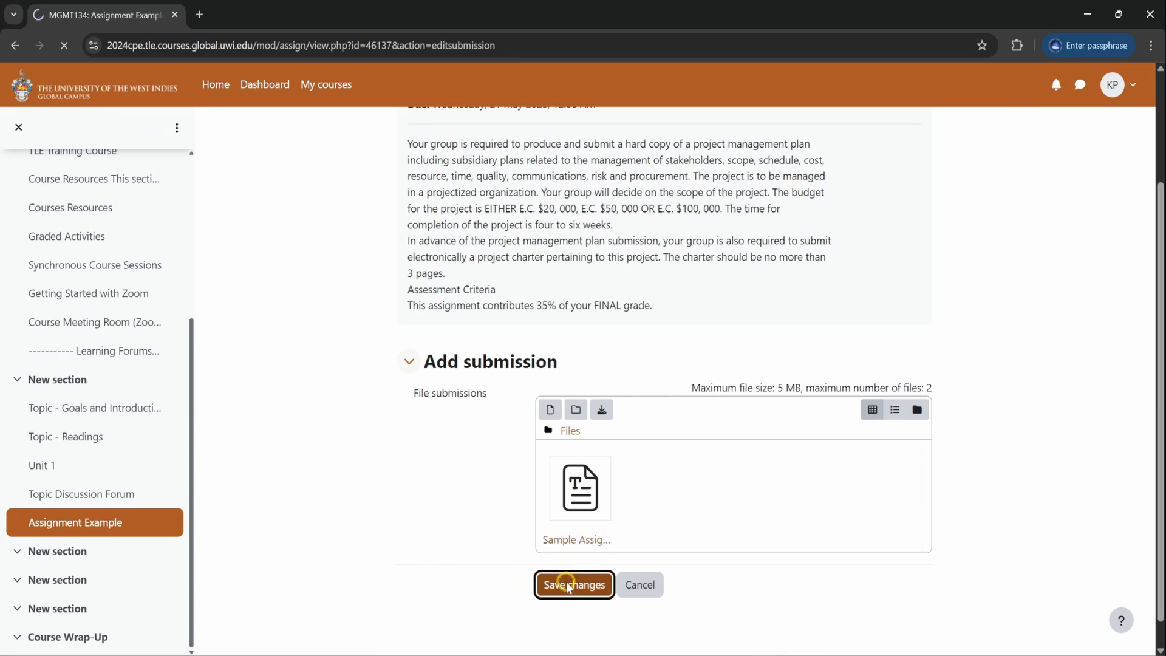
click(574, 584)
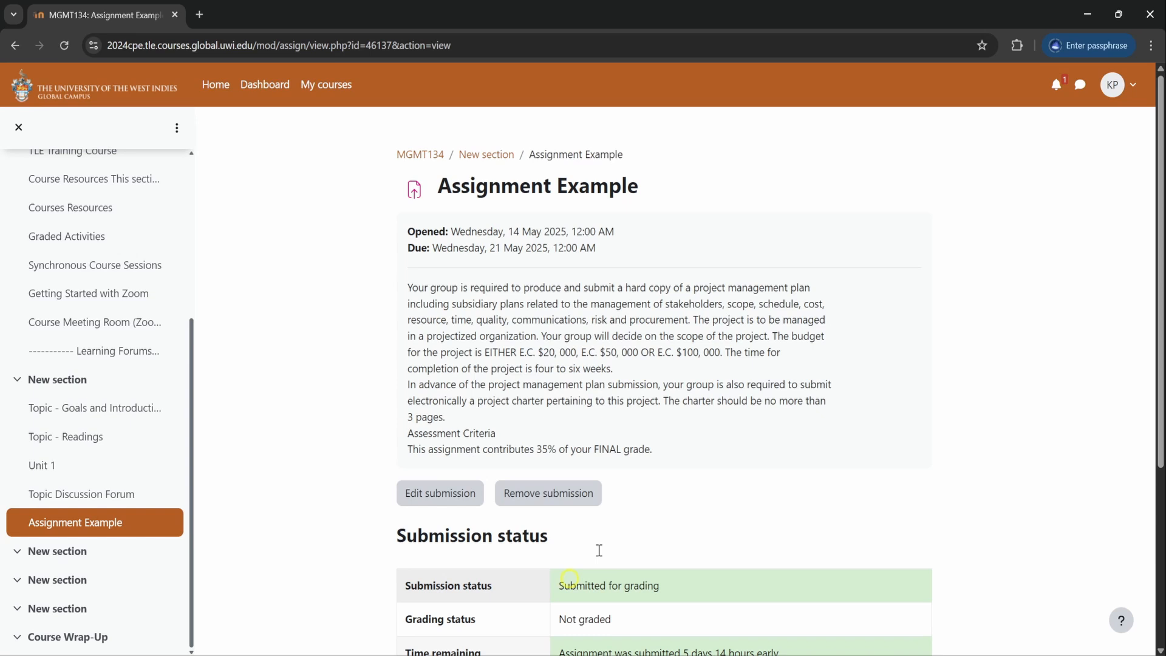
scroll(down, 3)
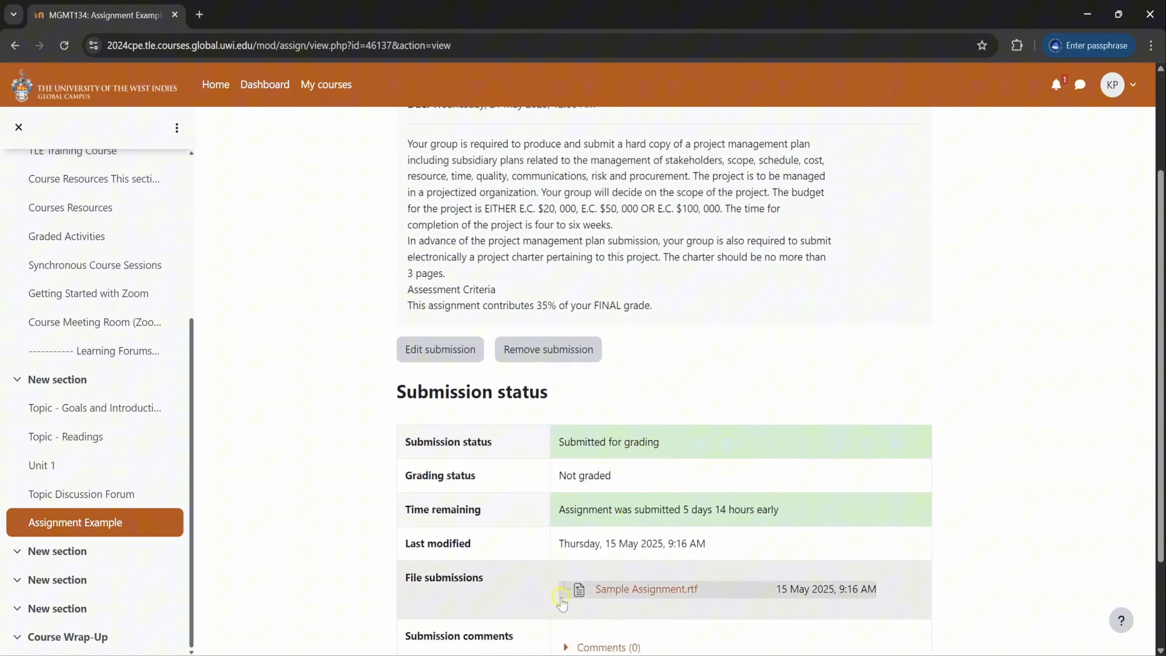
mouse_move(387, 613)
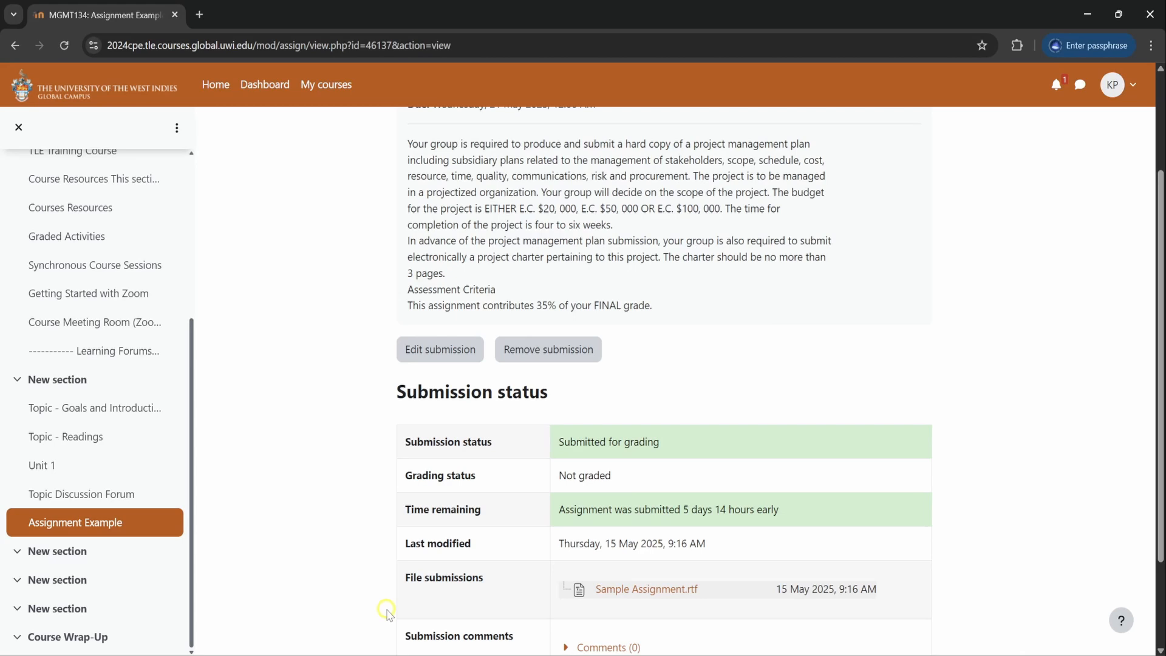
scroll(down, 3)
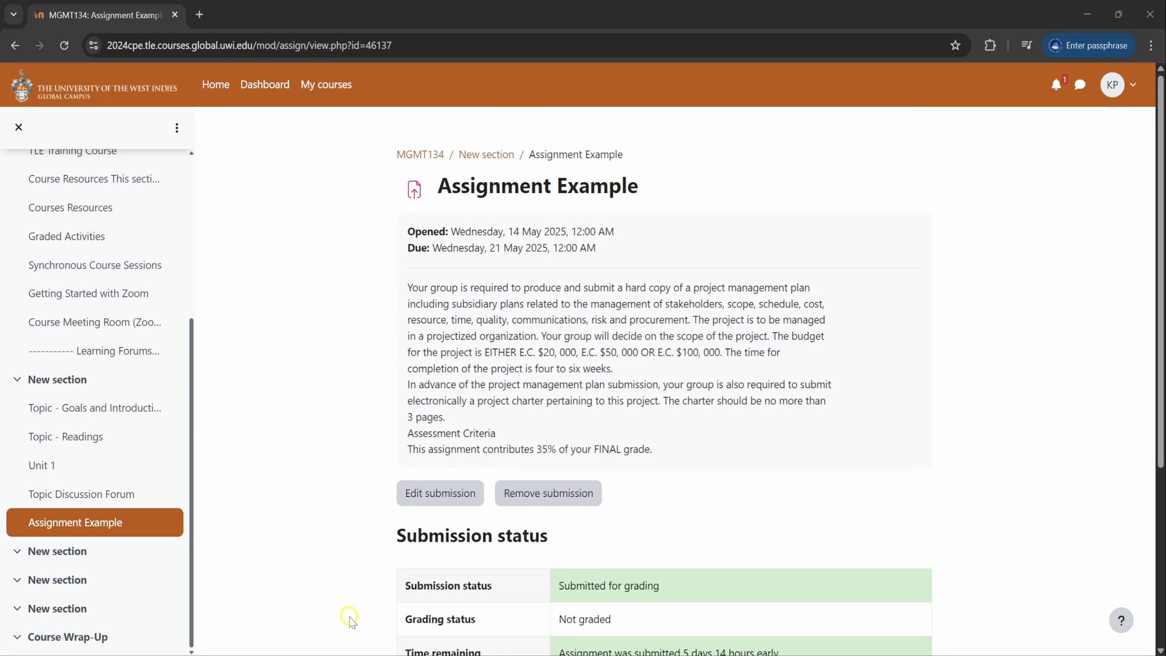
mouse_move(486, 154)
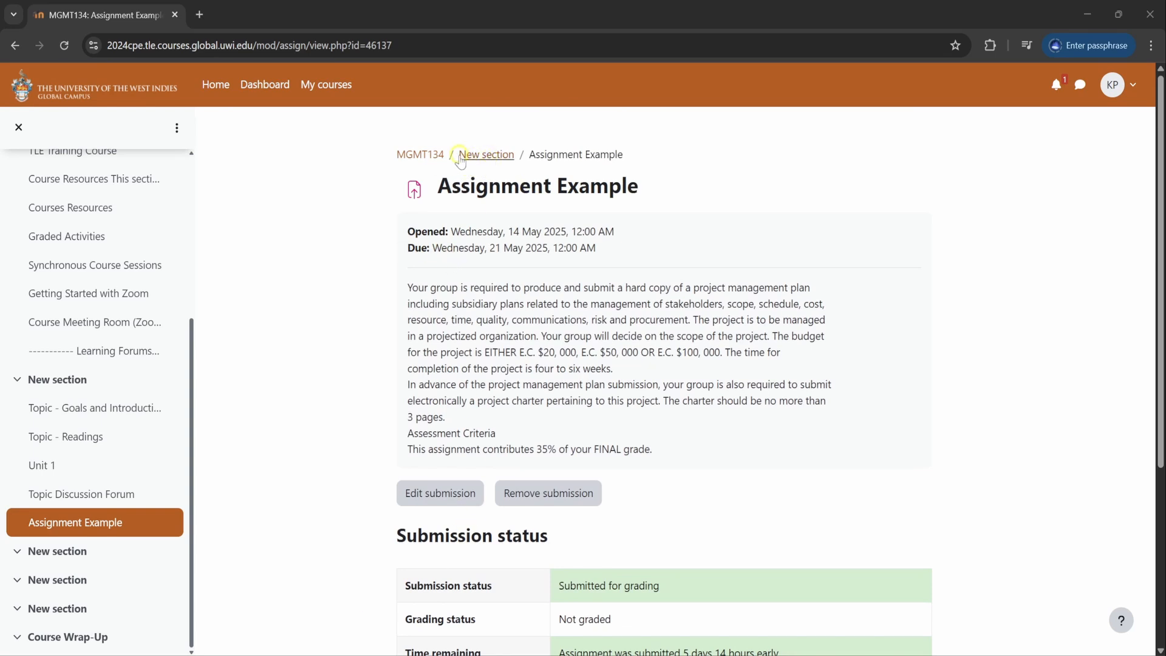
mouse_move(421, 154)
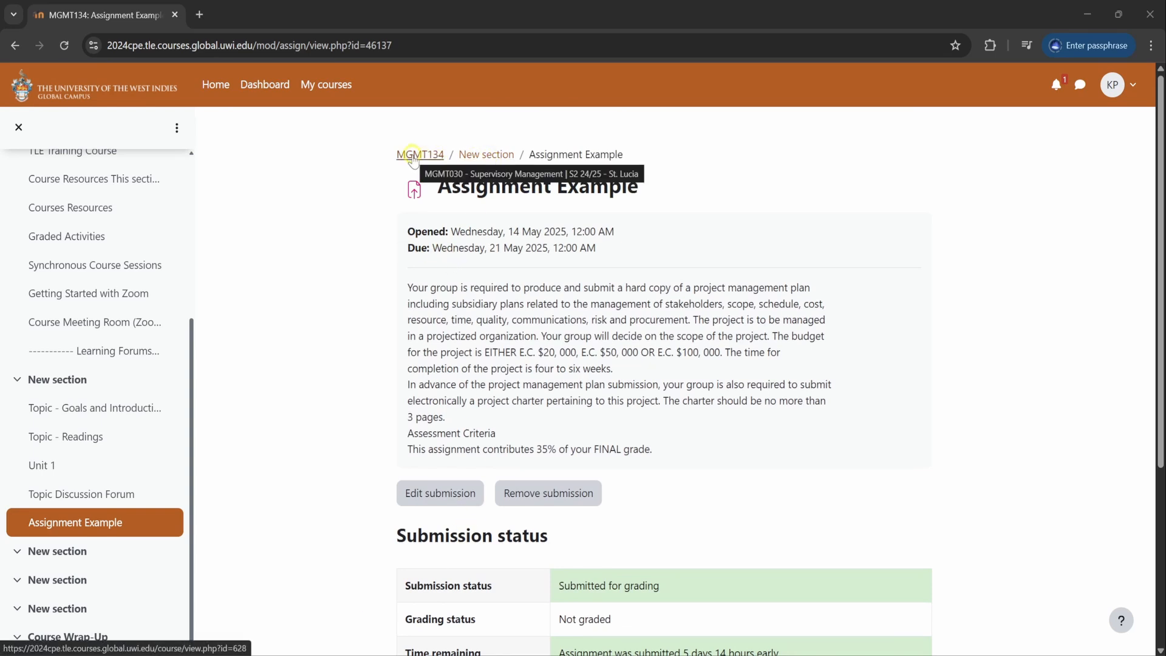
click(419, 154)
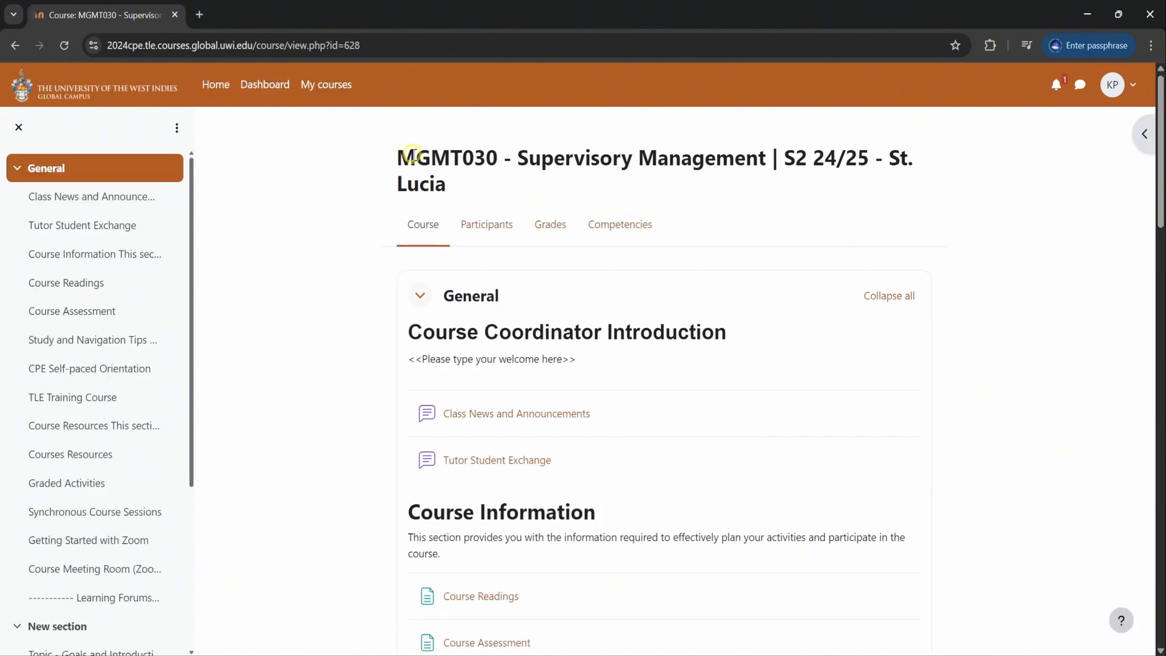
scroll(down, 3)
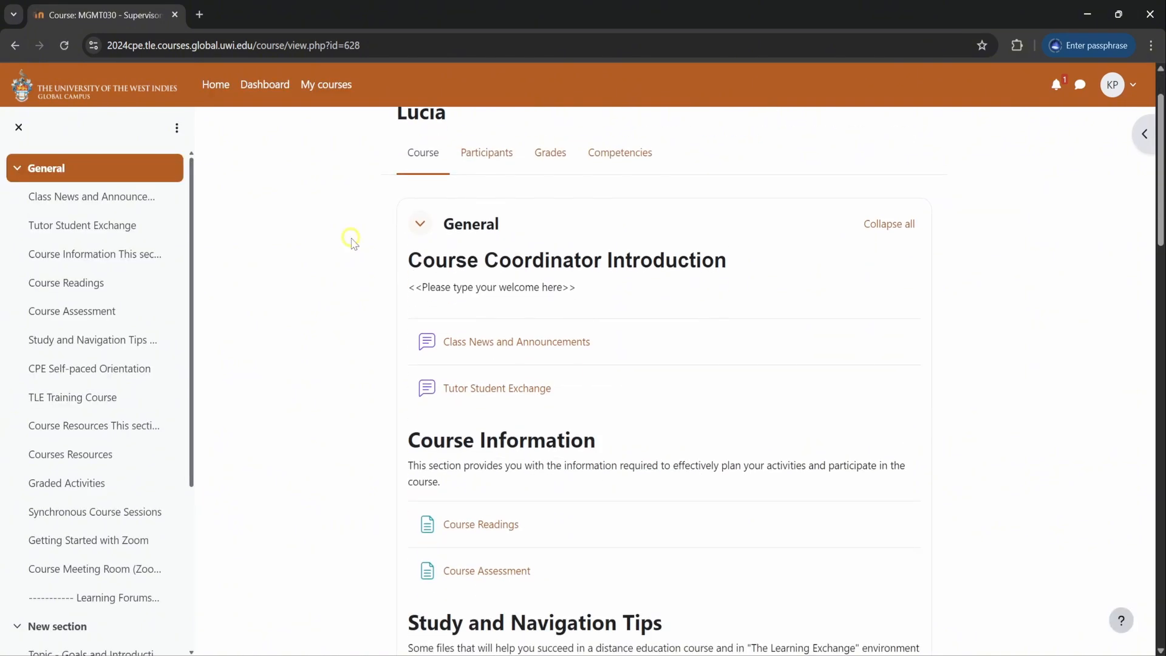
scroll(down, 3)
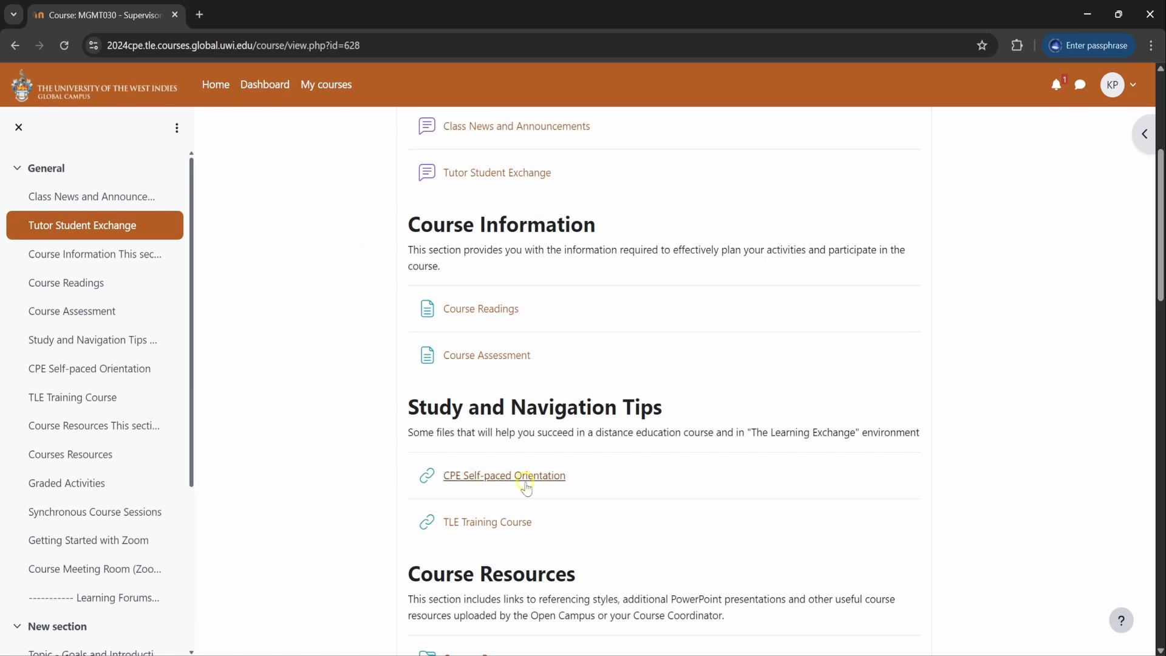
click(503, 476)
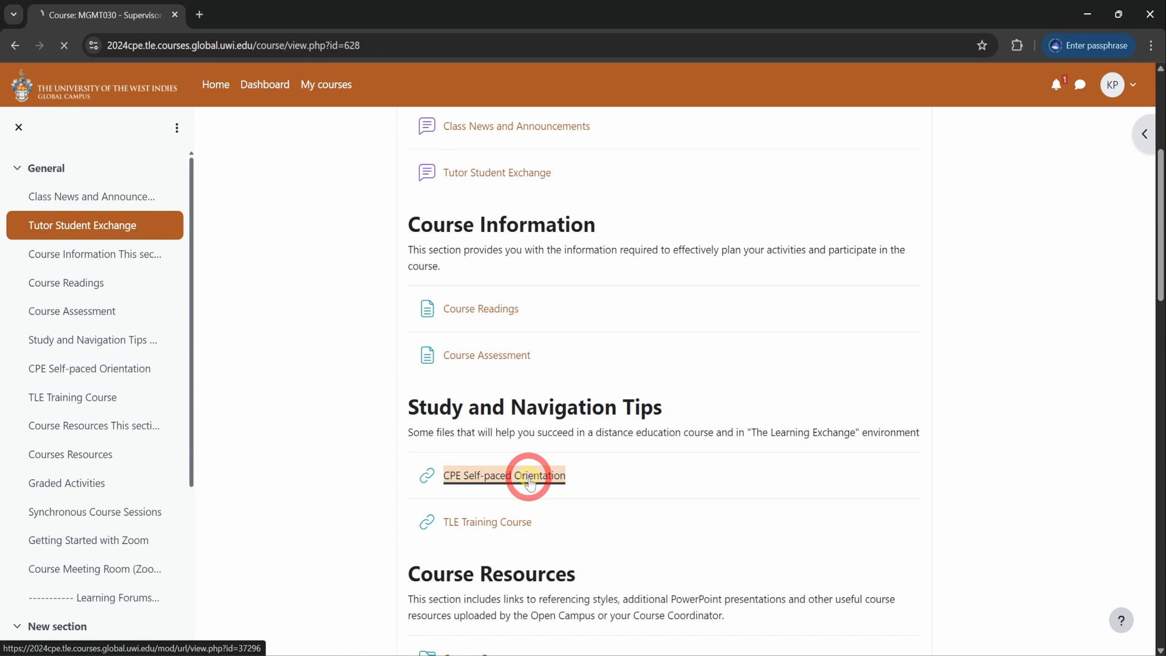
click(503, 475)
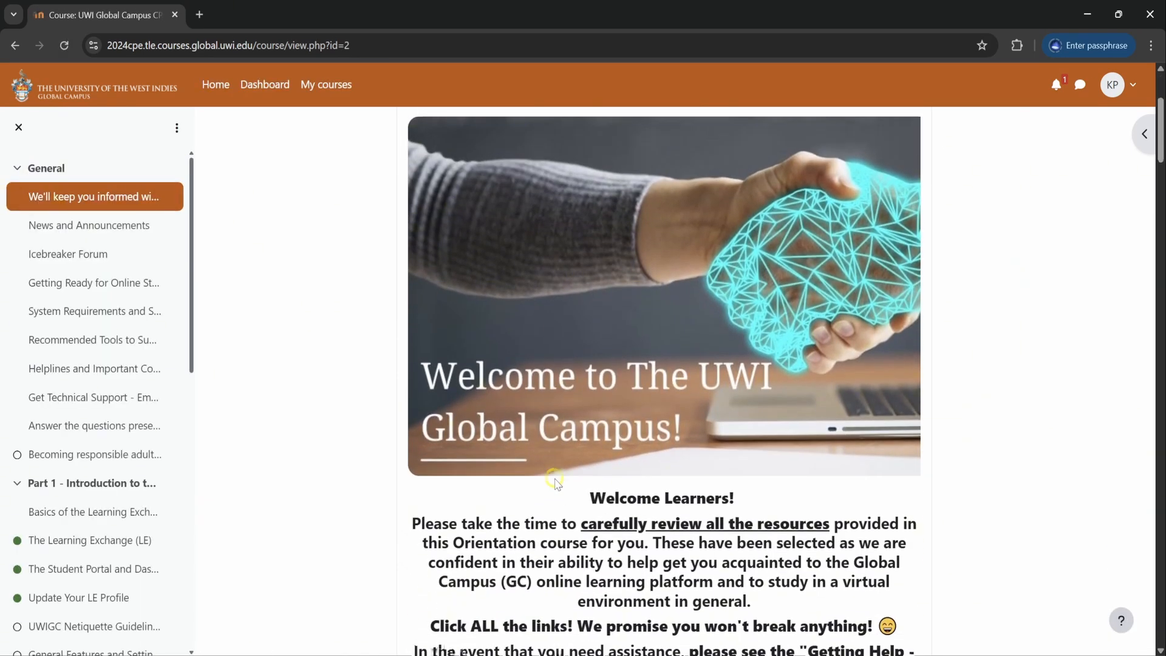
scroll(down, 3)
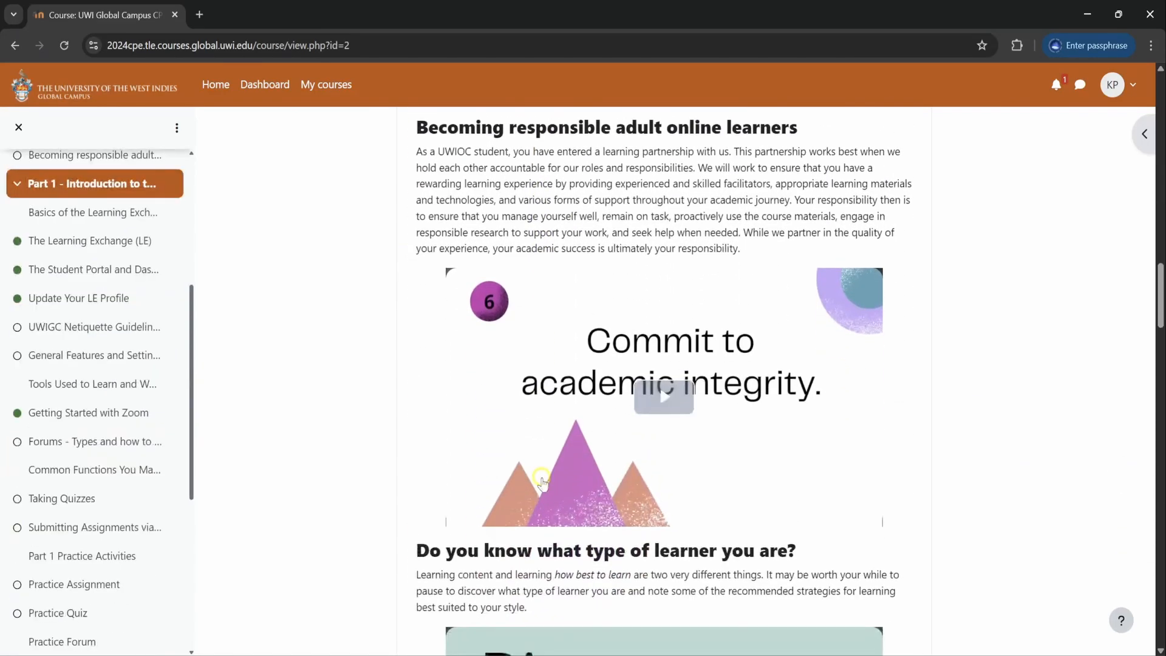
scroll(down, 3)
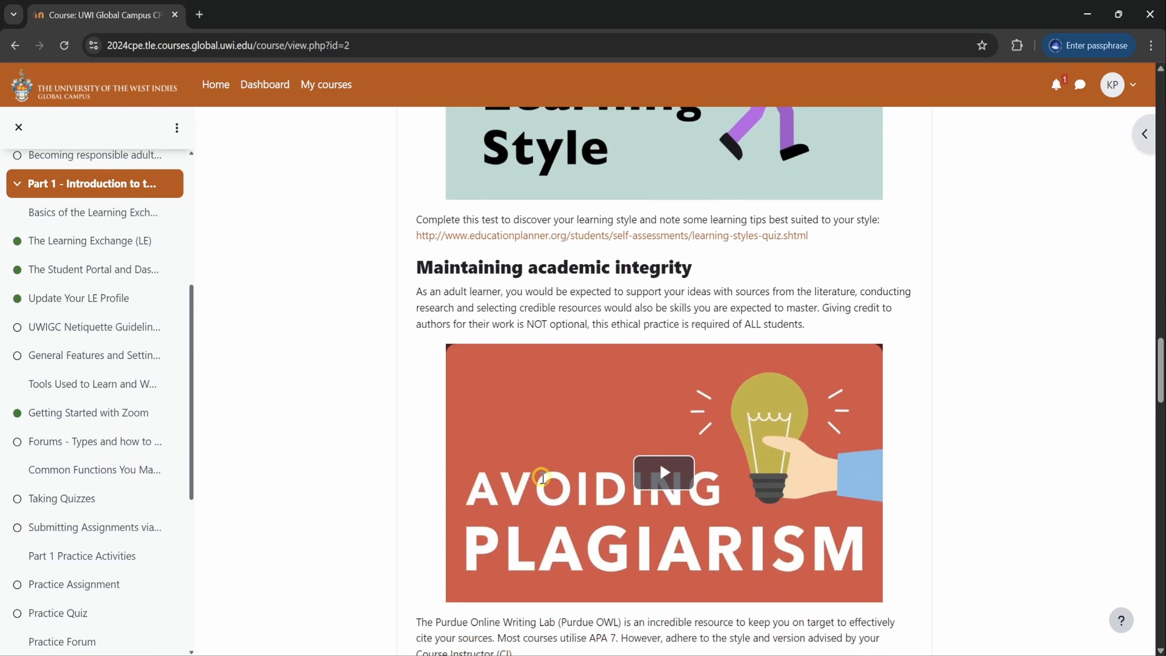
scroll(down, 3)
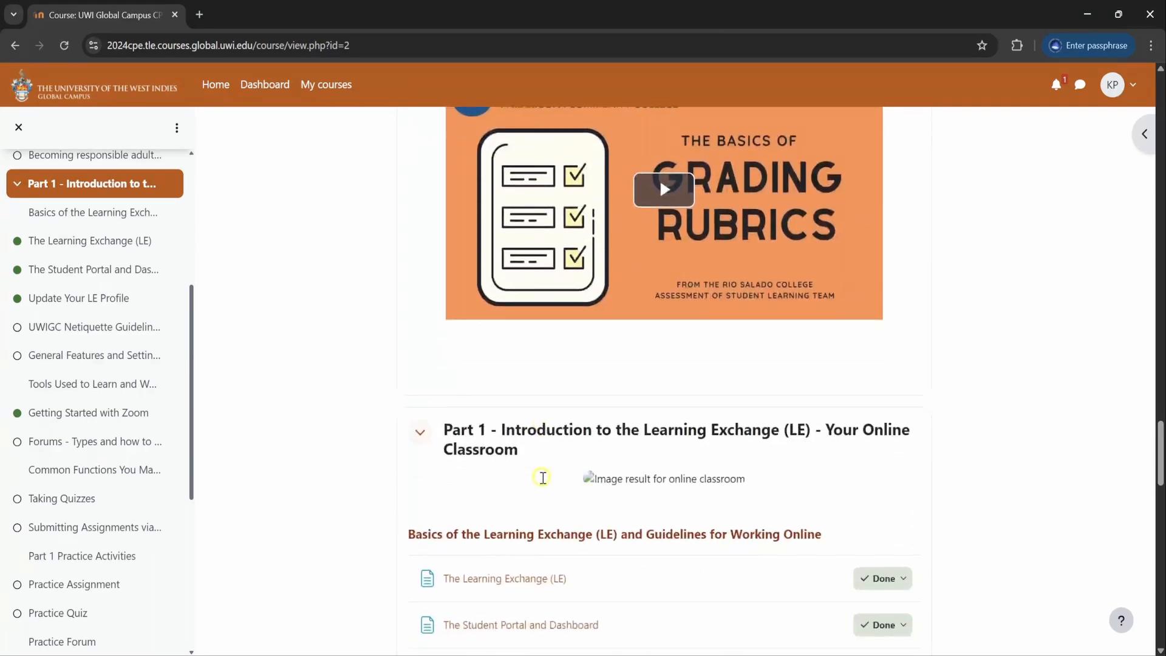
scroll(down, 3)
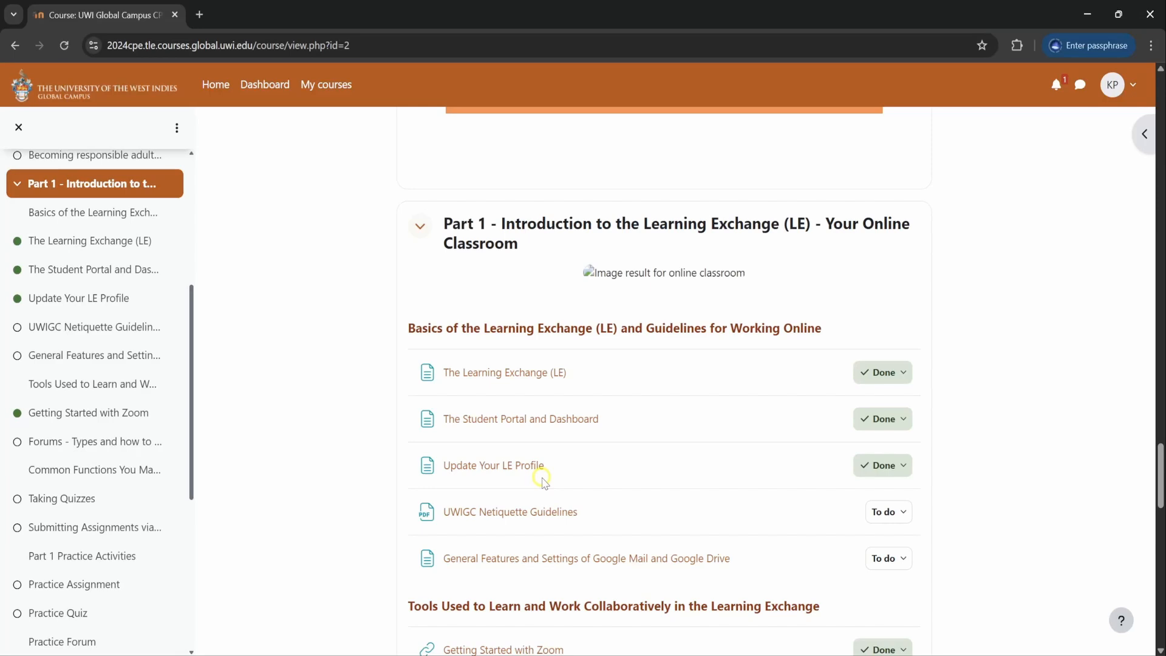
scroll(down, 3)
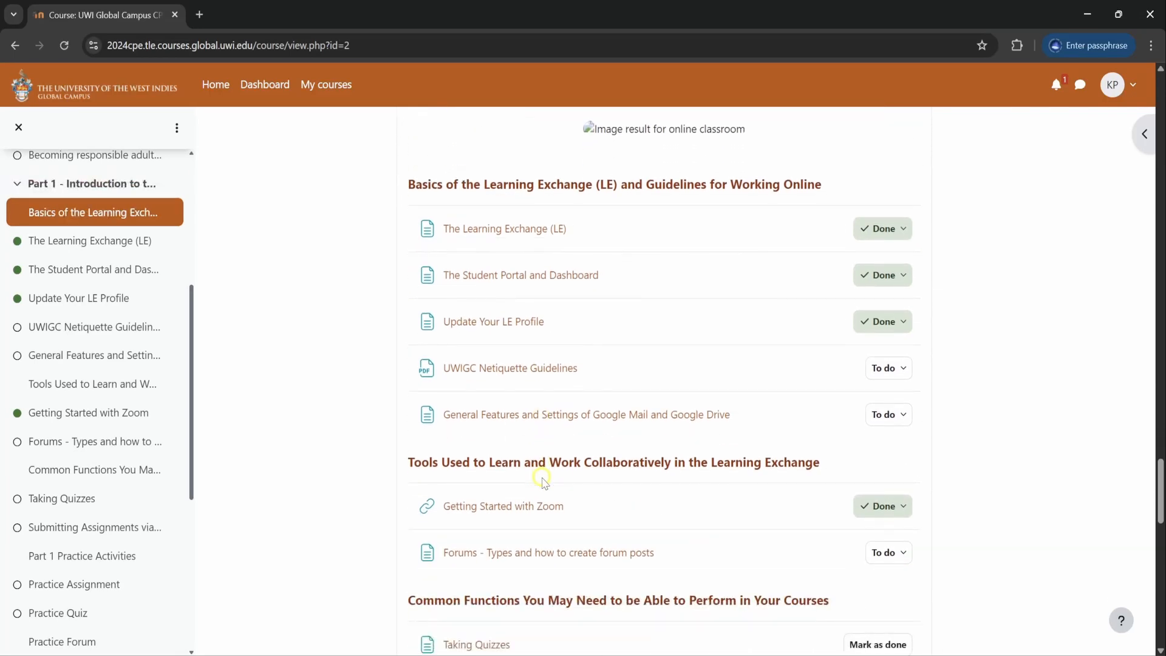
scroll(down, 3)
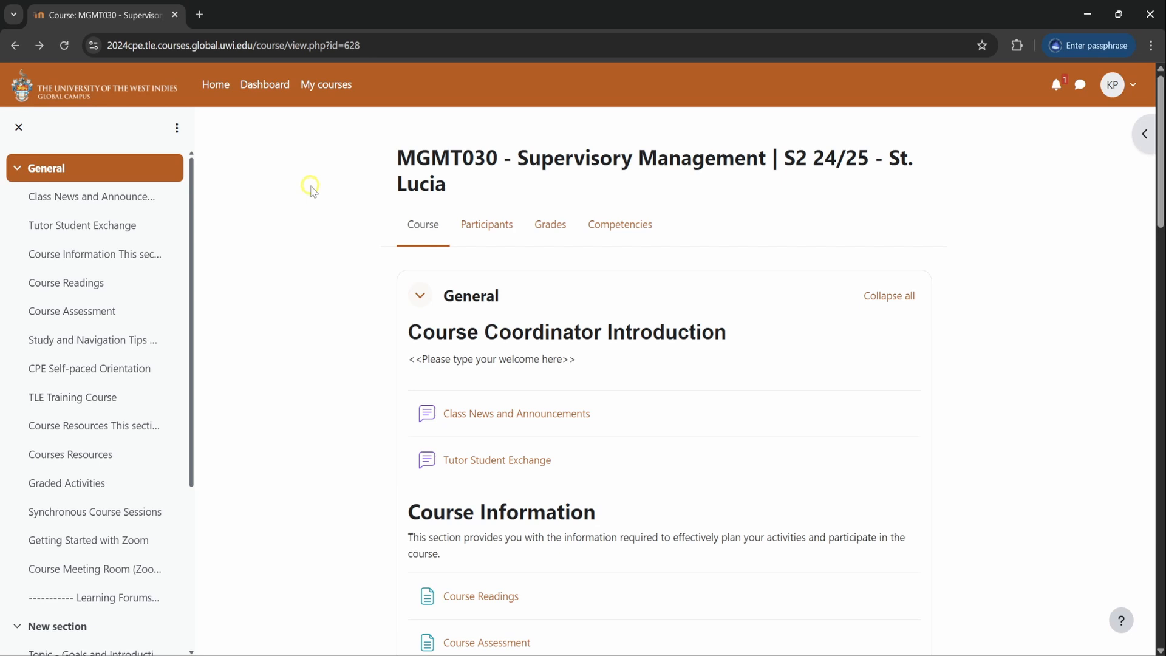
mouse_move(1067, 97)
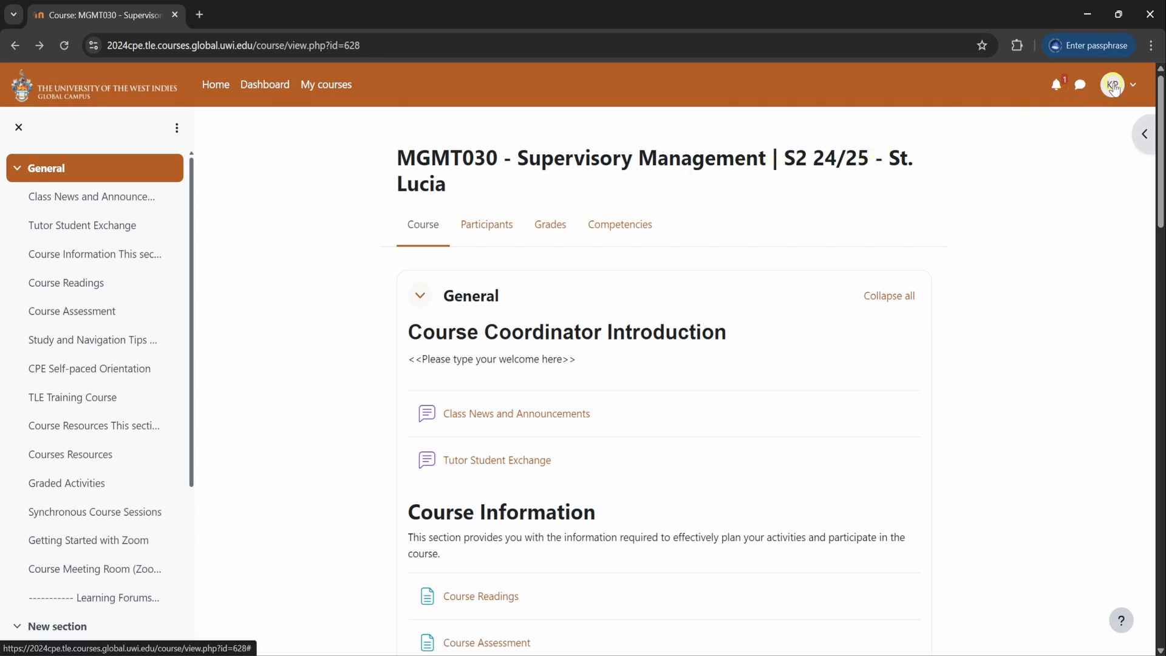
Step: Log out of Moodle from the user avatar menu, returning to the sign-in page
click(1114, 83)
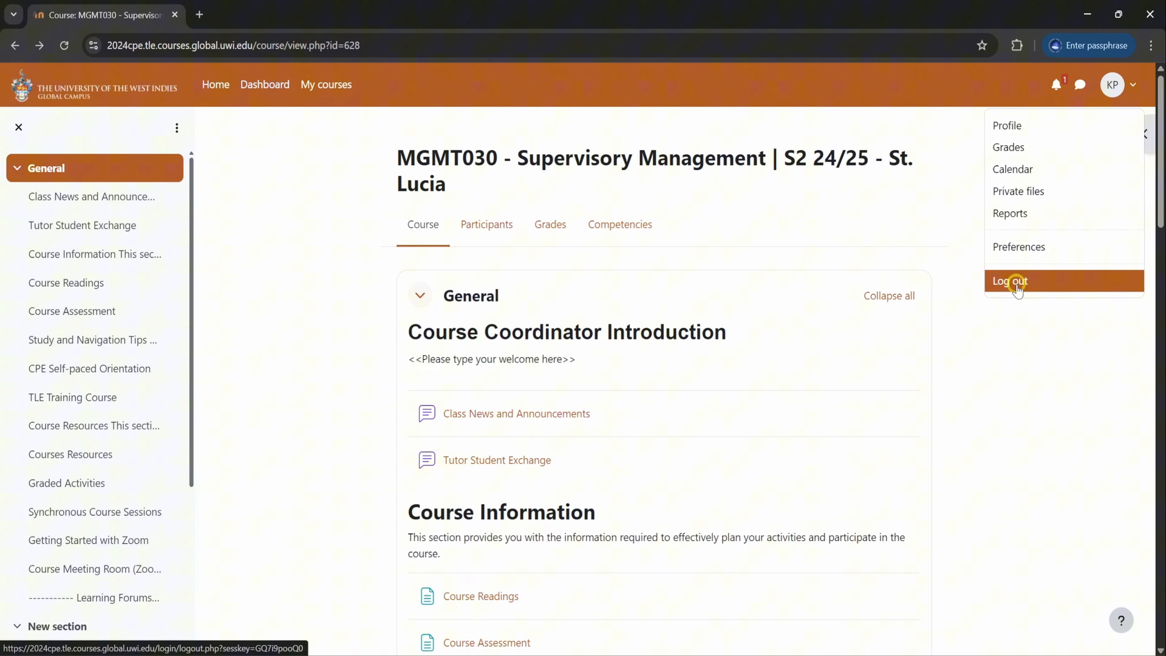
click(1009, 280)
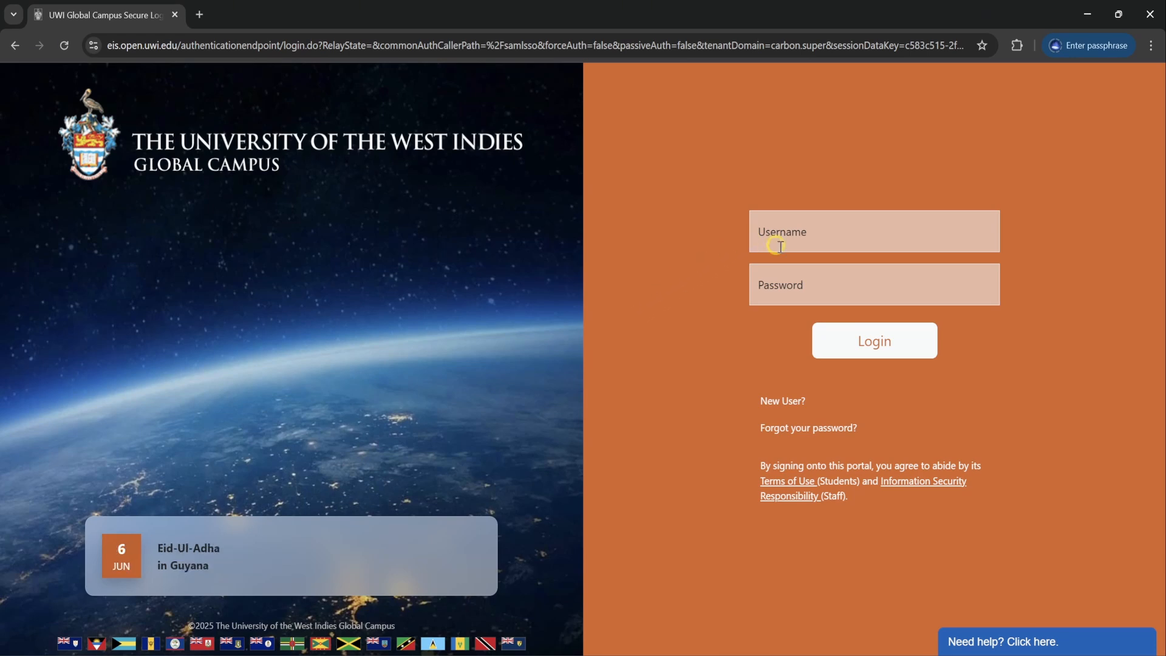
mouse_move(792, 437)
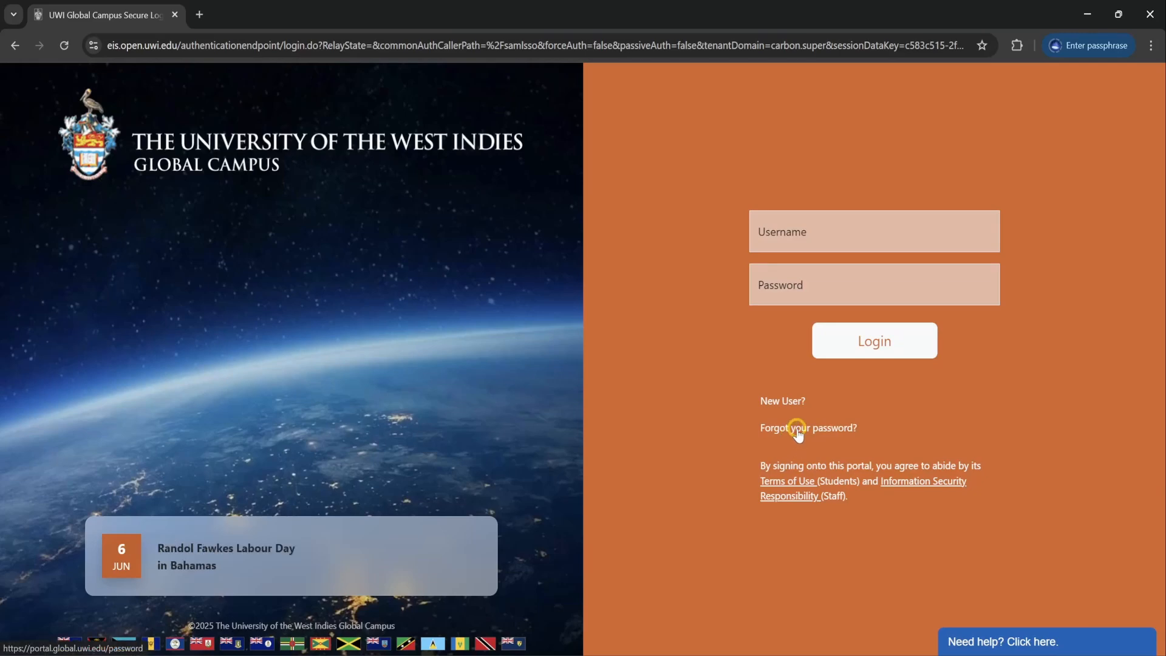
Step: Begin a forgotten-password reset and submit the UWI ID number
click(809, 428)
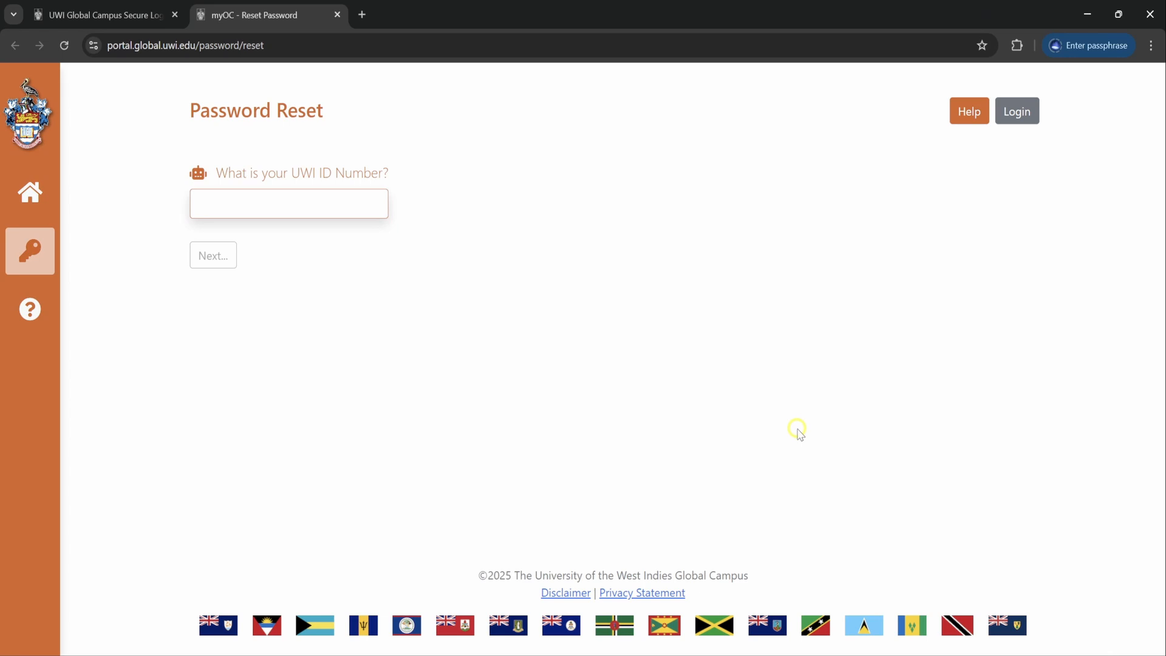
click(289, 203)
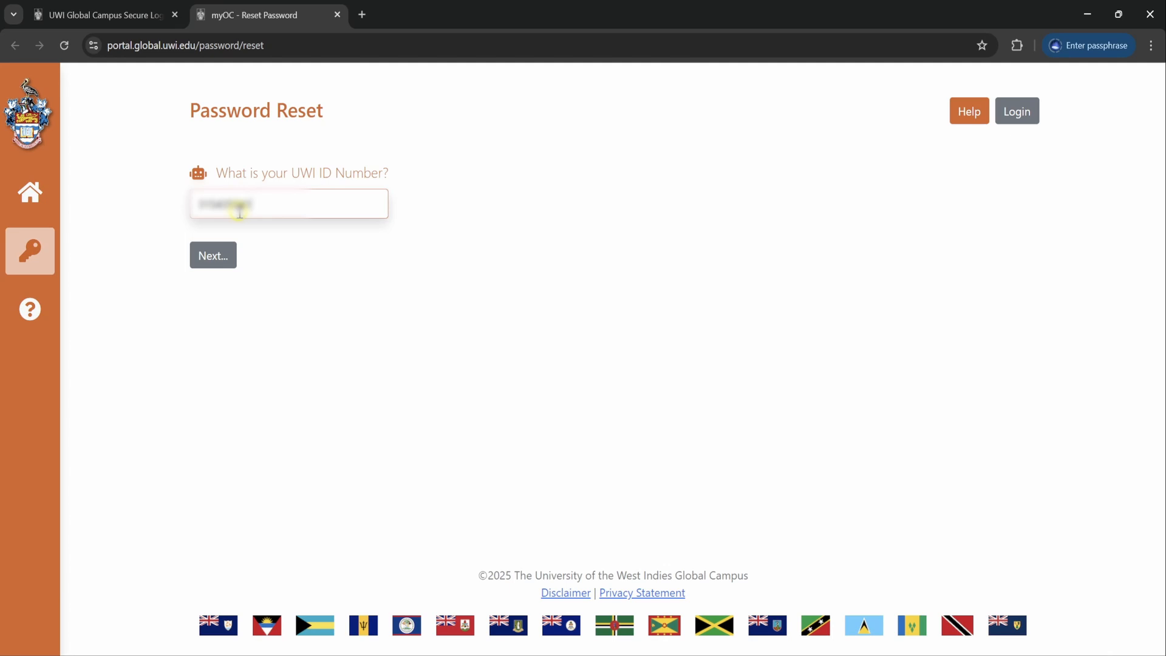
click(212, 255)
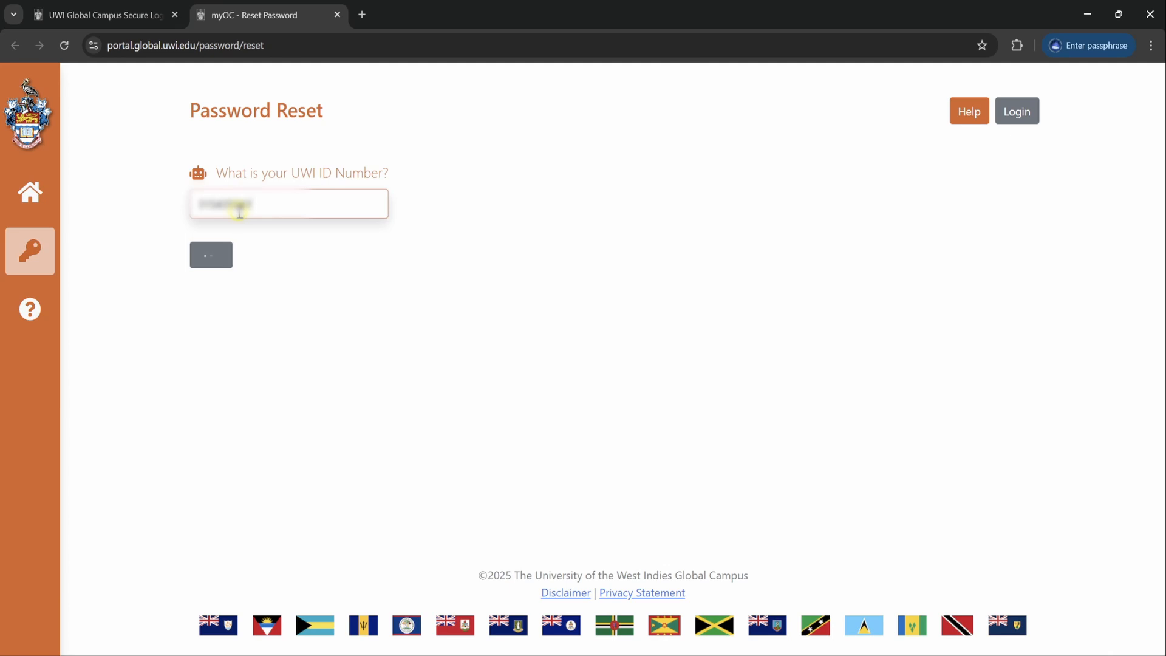
click(211, 254)
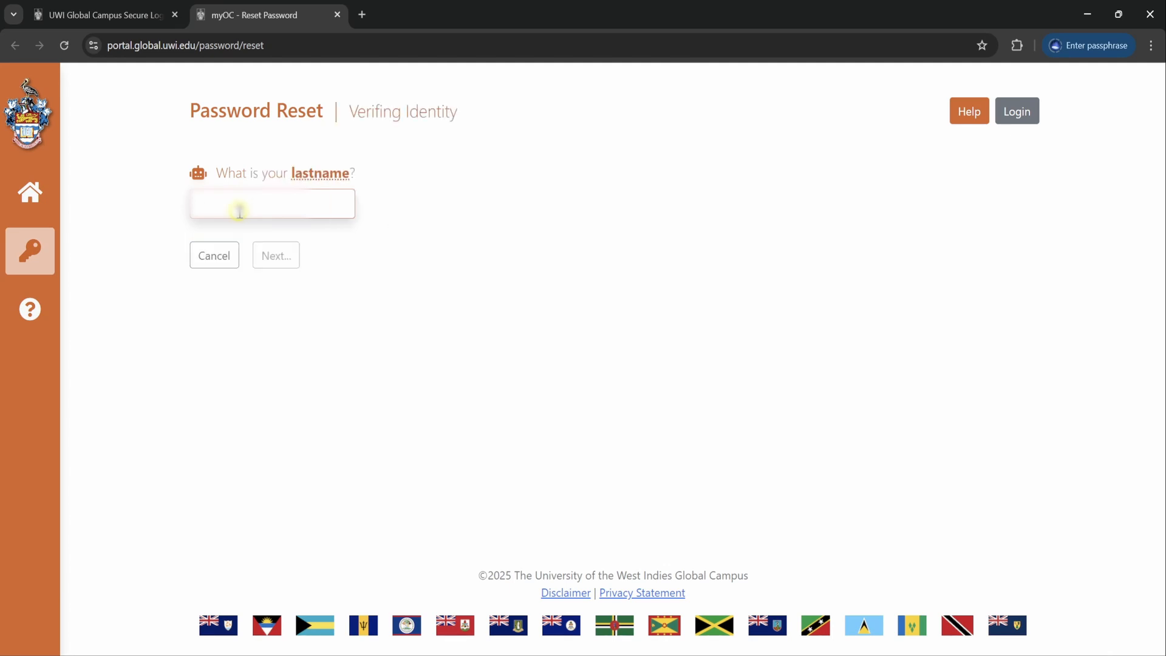
Step: Submit the last name and birth year to reach the new-password step
click(271, 203)
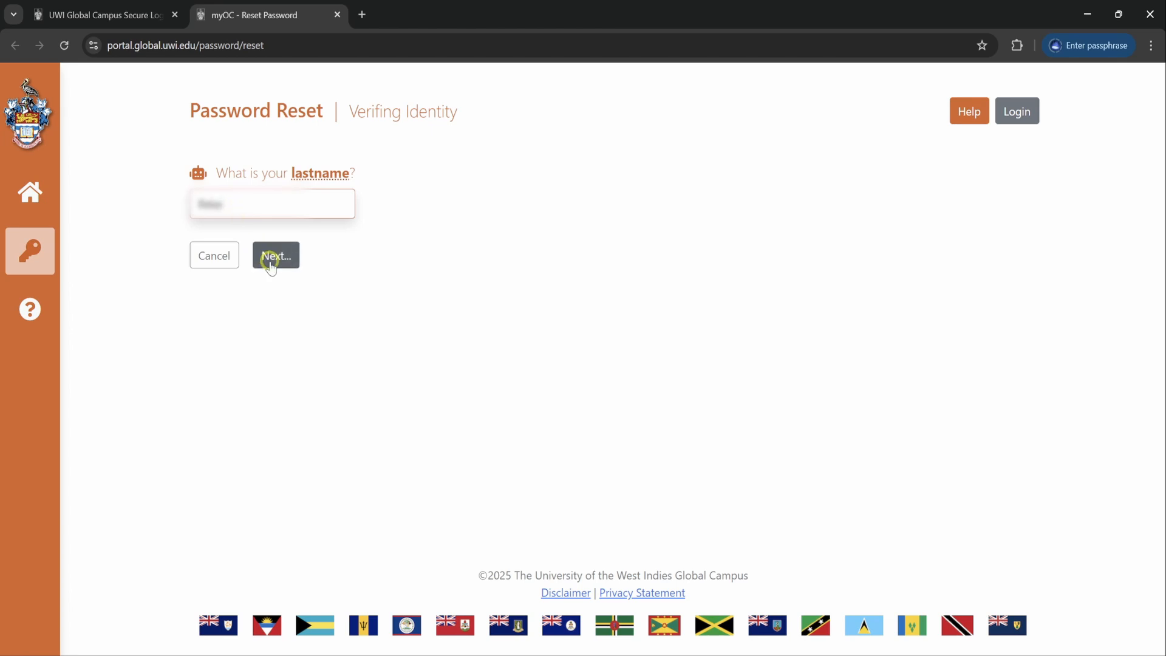
click(276, 255)
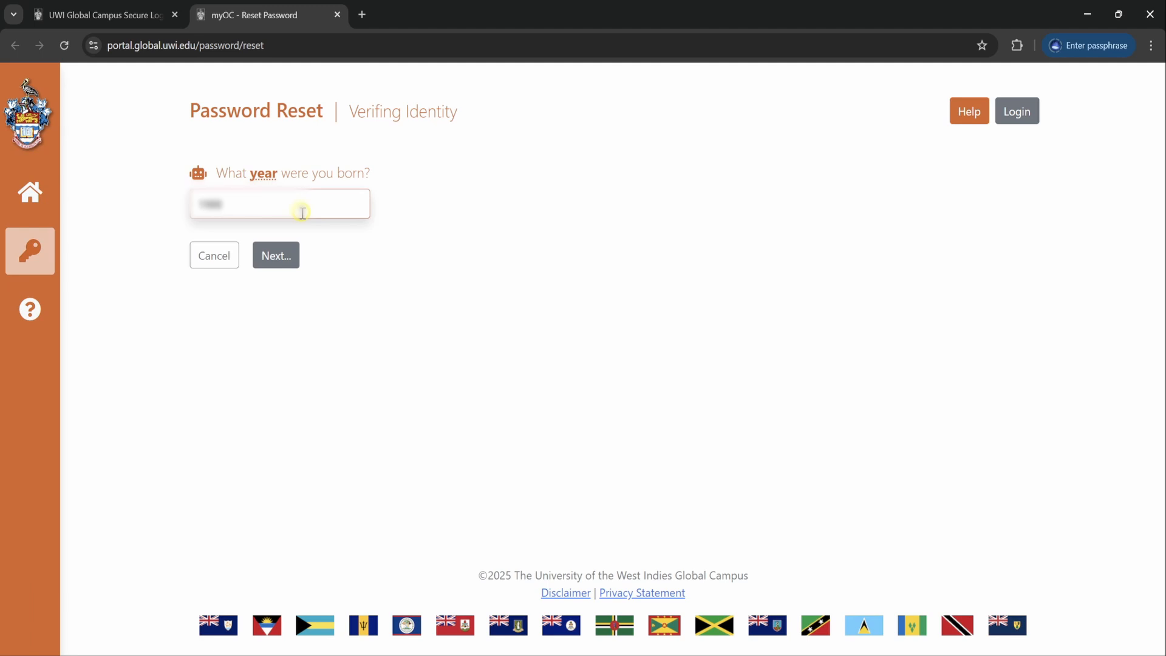
click(274, 255)
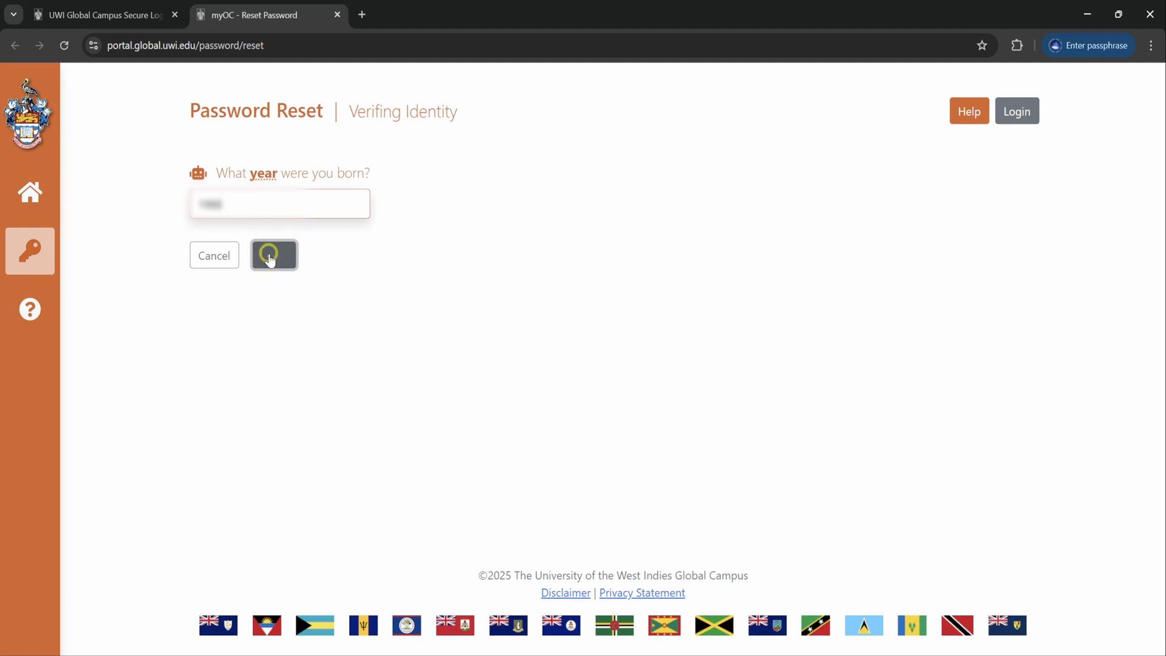
click(274, 255)
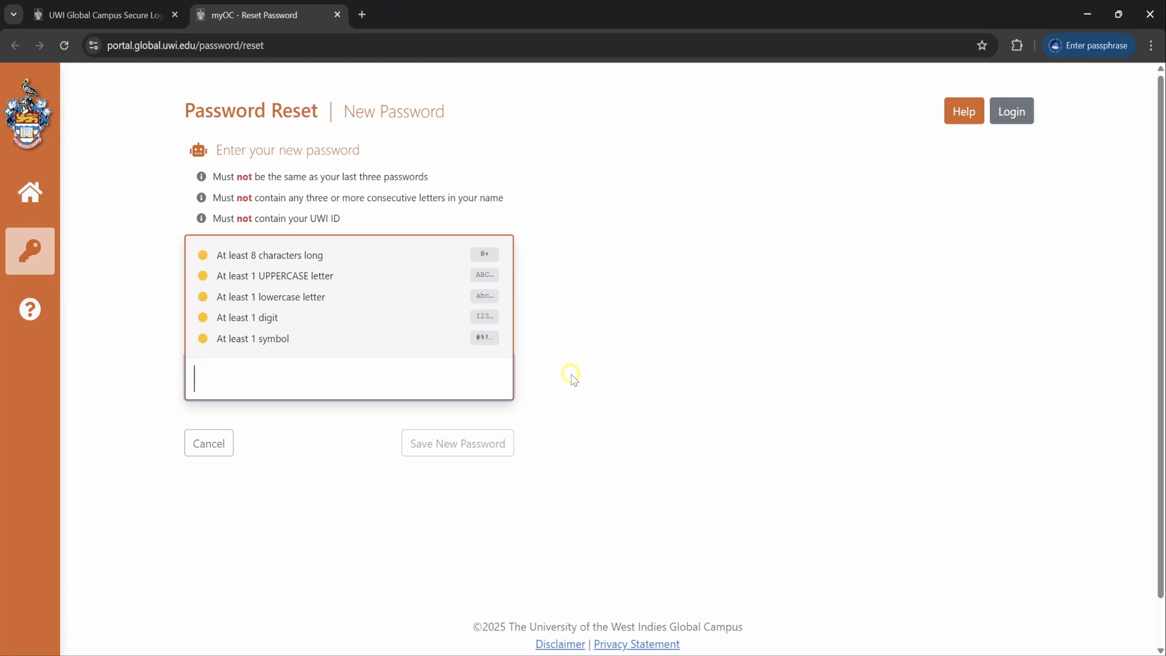
Step: Enter and confirm a new password meeting all rules, then save it as updated
text(*)
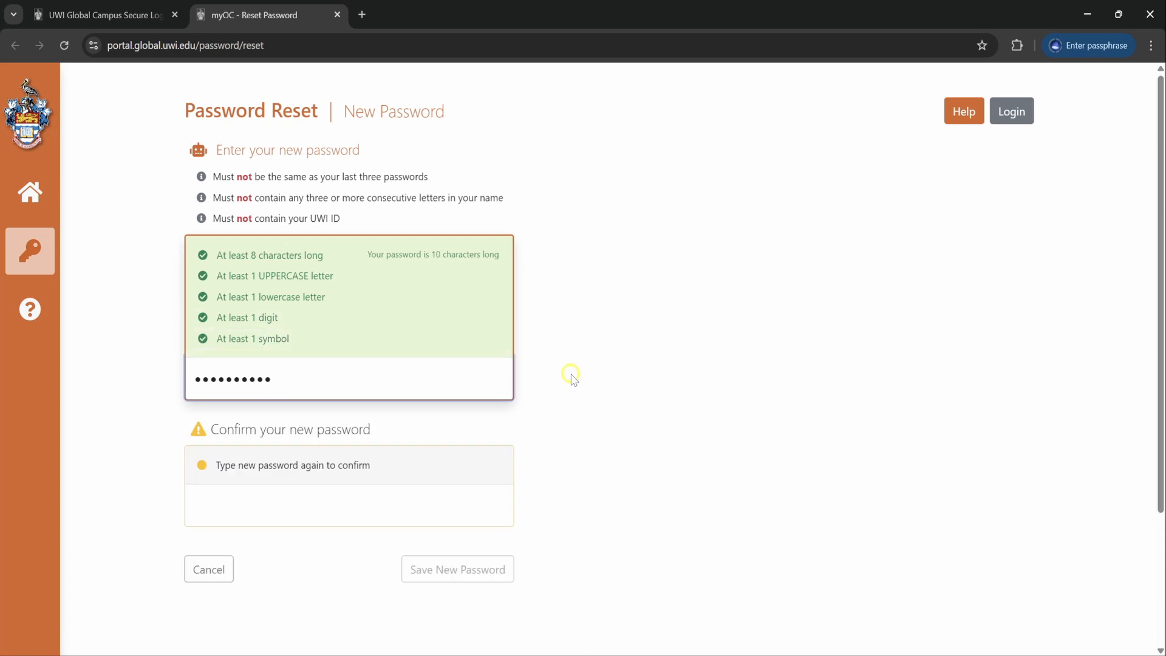
click(349, 509)
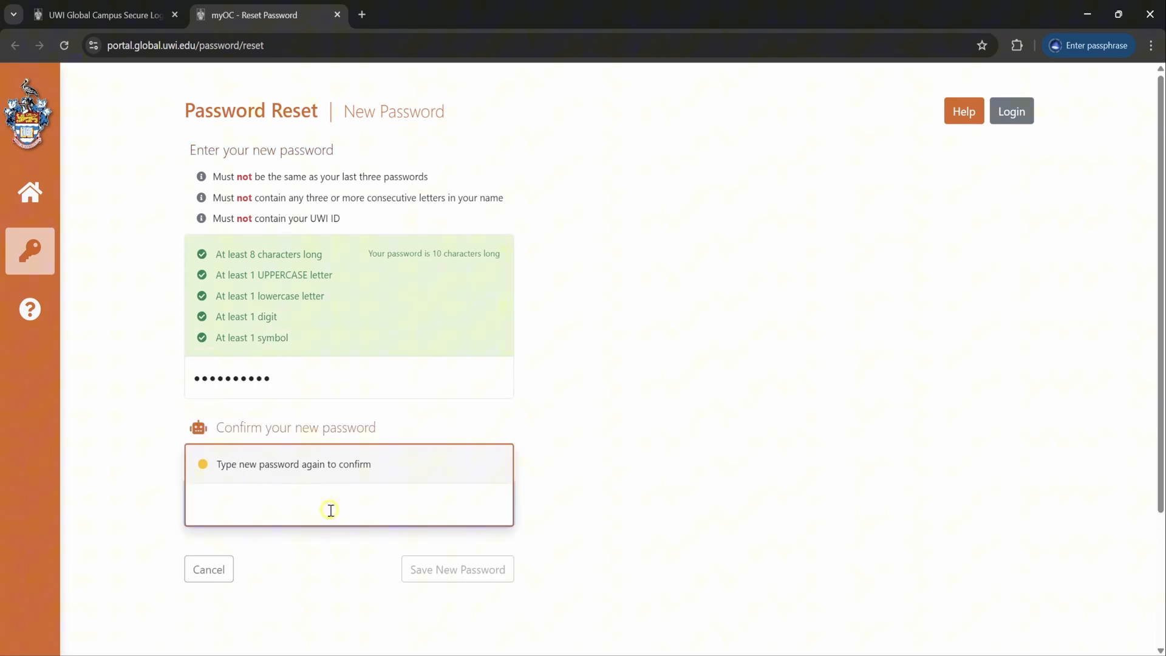
click(330, 508)
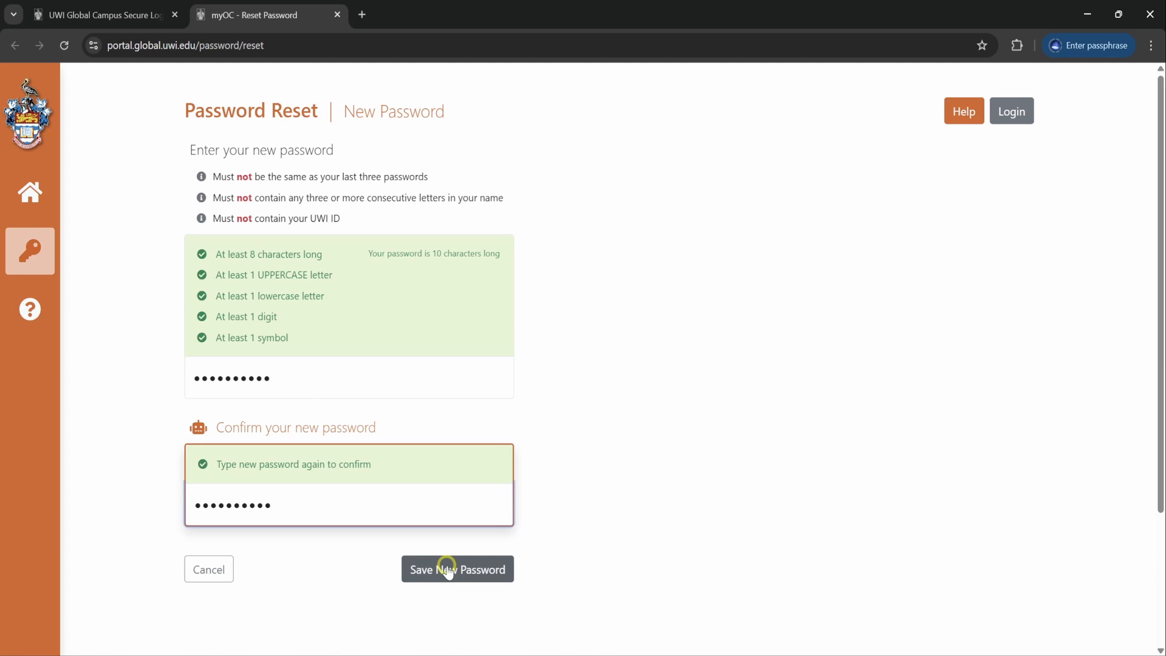
click(458, 569)
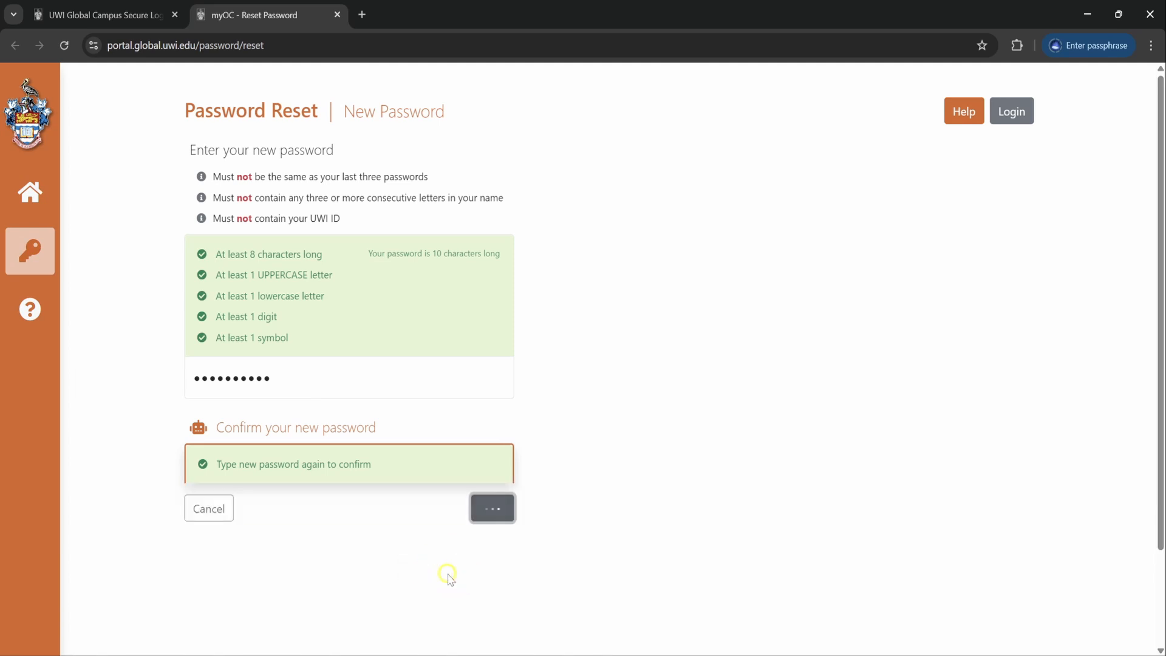
click(492, 507)
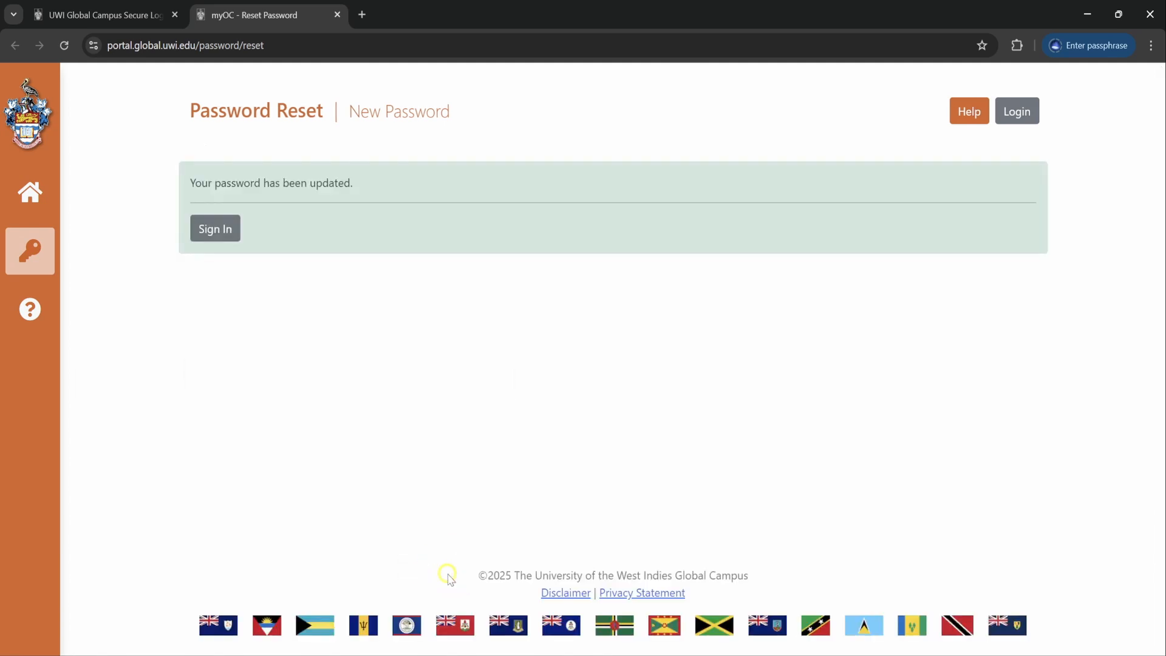